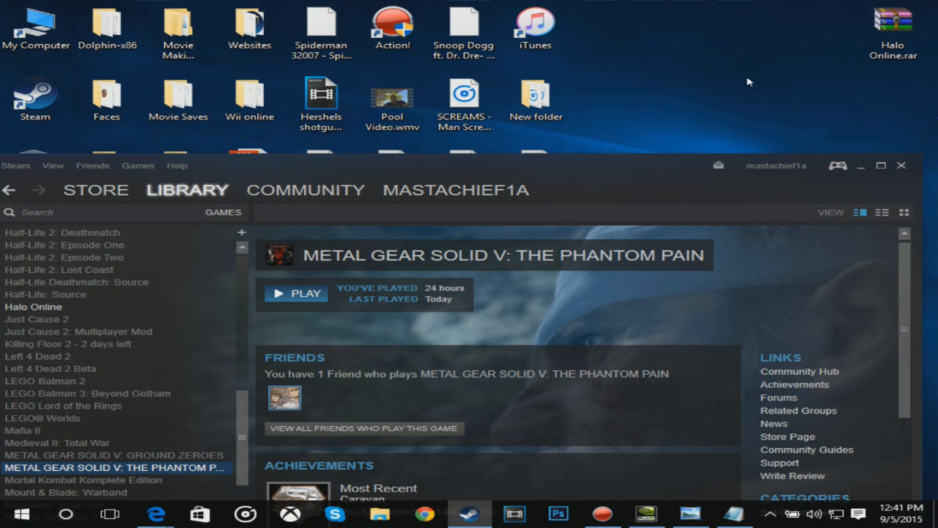
mouse_move(637, 174)
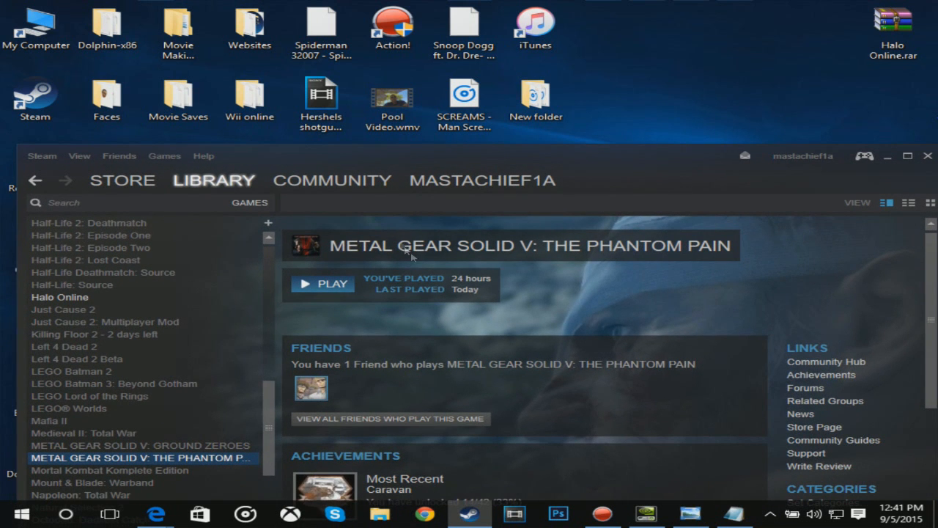
mouse_move(618, 226)
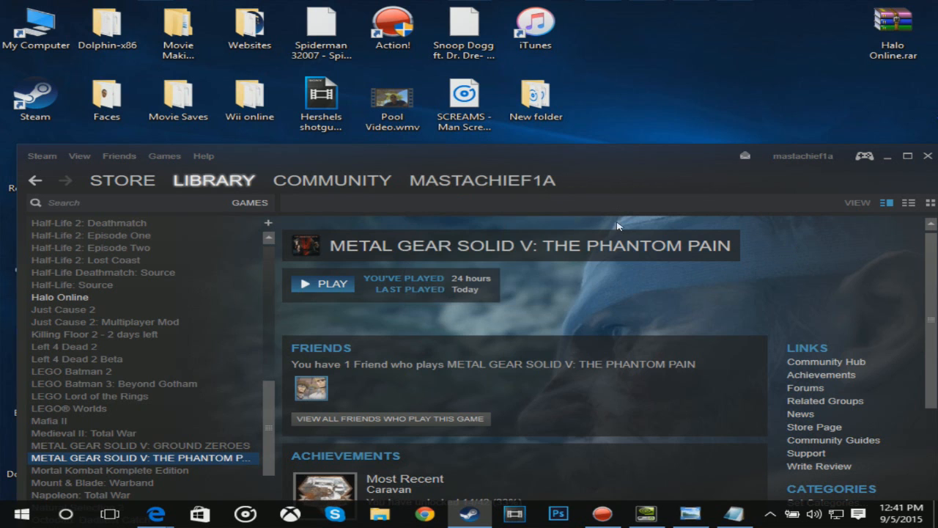
mouse_move(719, 250)
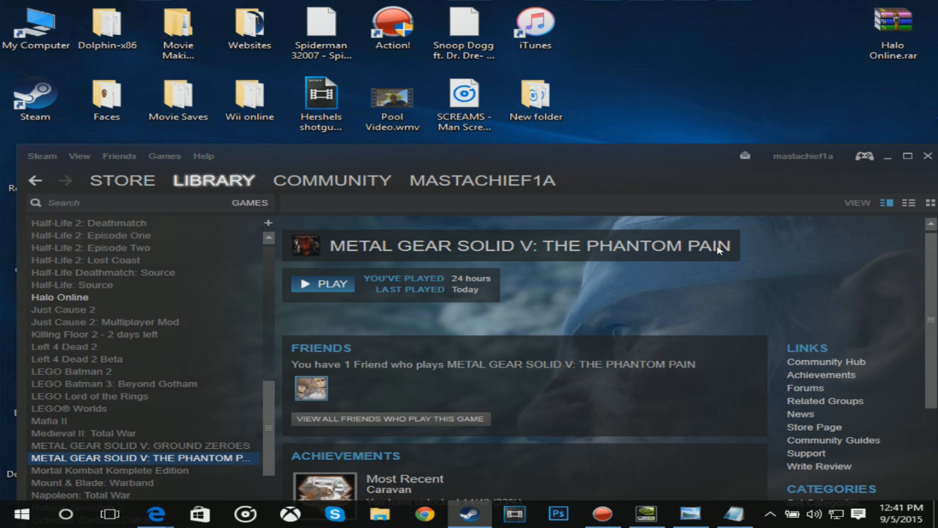
mouse_move(663, 193)
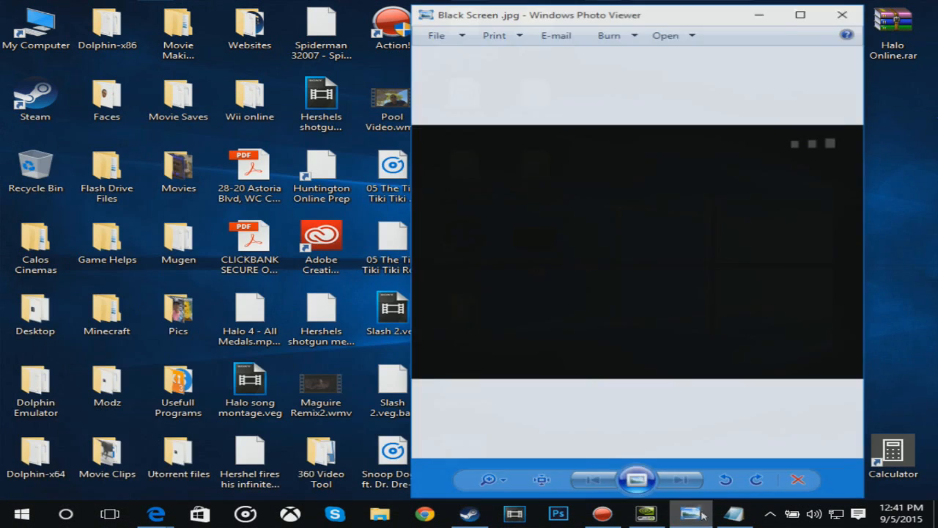
Step: Deselect the resolution text and close the Metal Gear Resolution note in Notepad
click(841, 14)
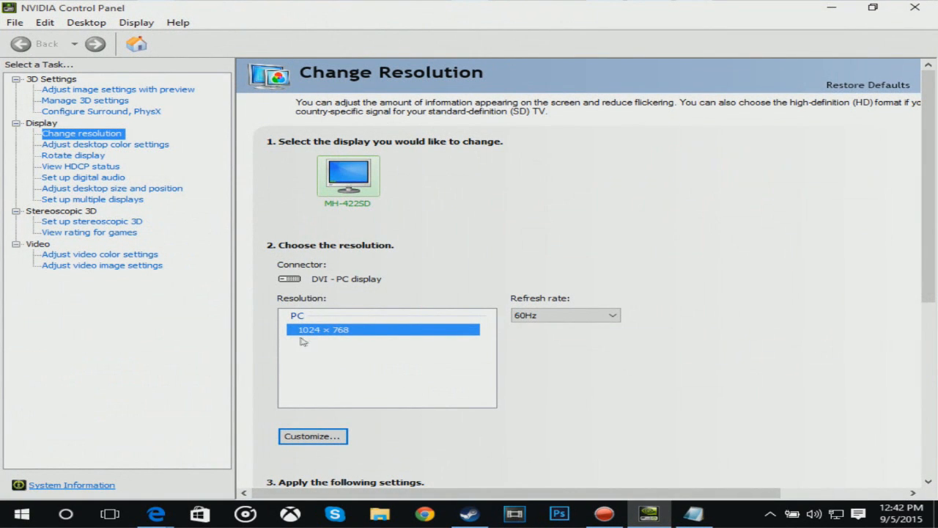
mouse_move(328, 334)
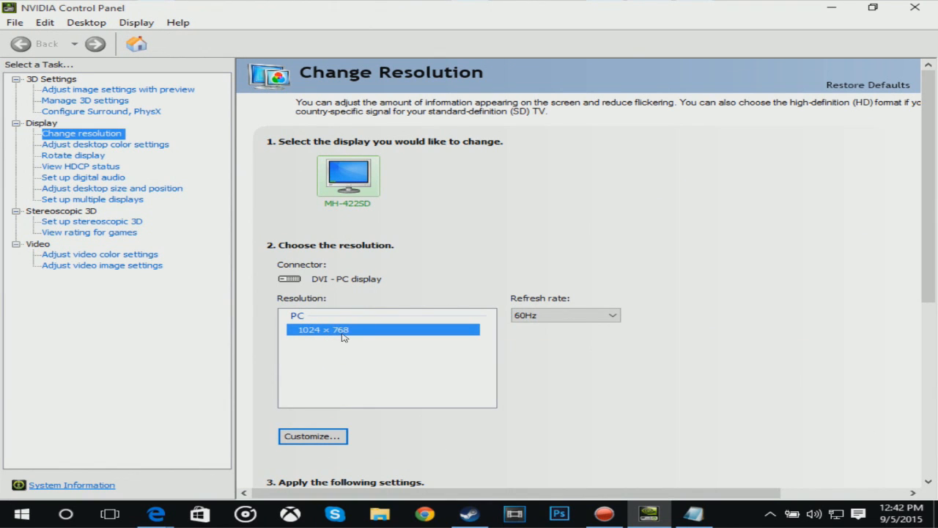
mouse_move(225, 339)
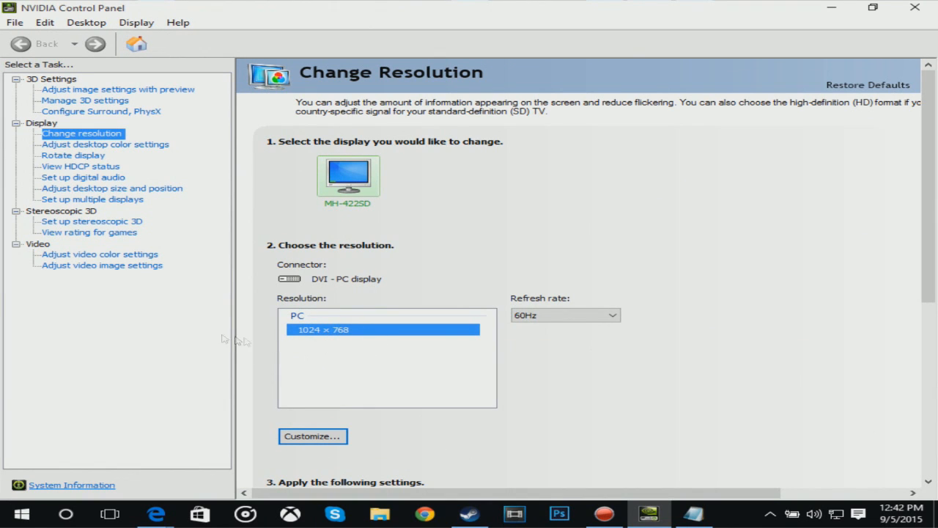
mouse_move(301, 407)
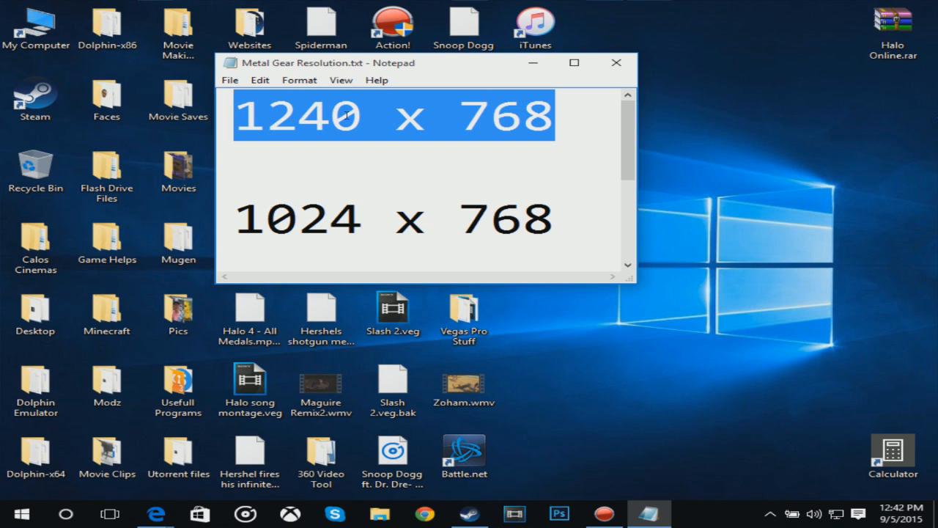
mouse_move(520, 114)
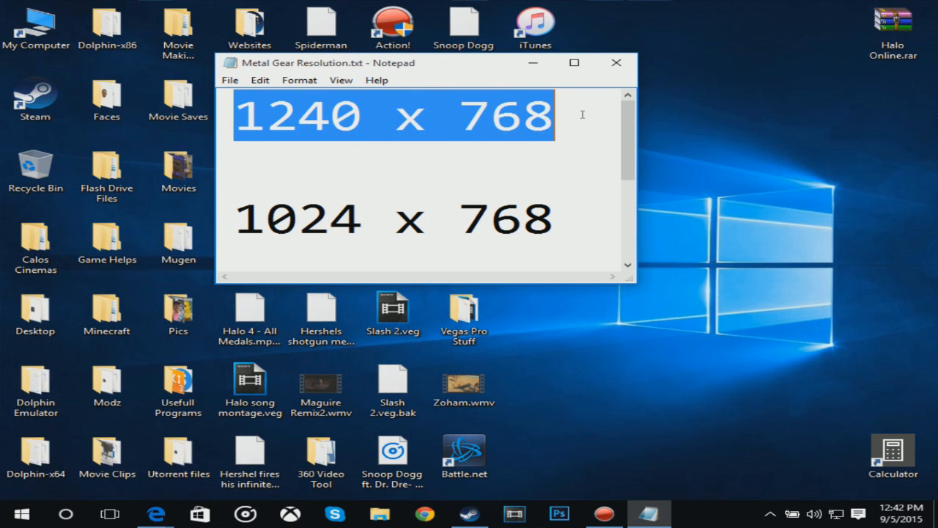
click(610, 171)
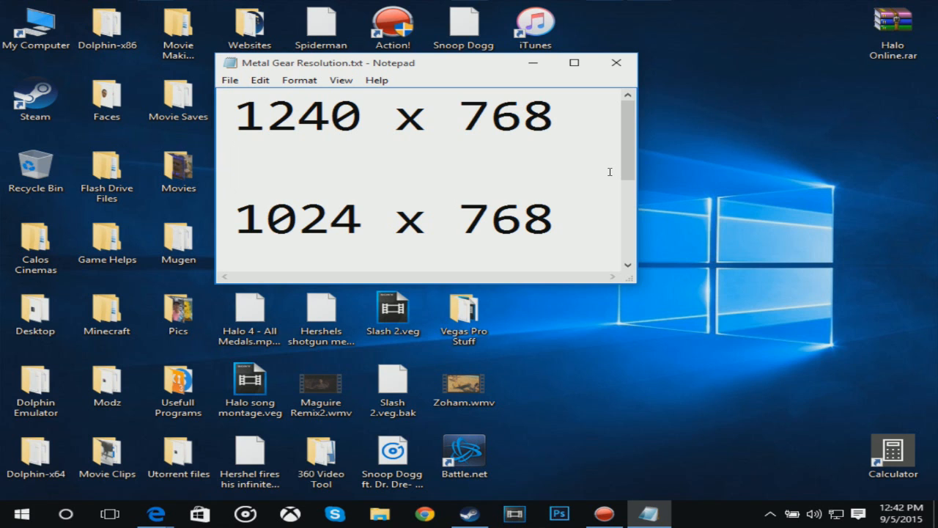
click(615, 62)
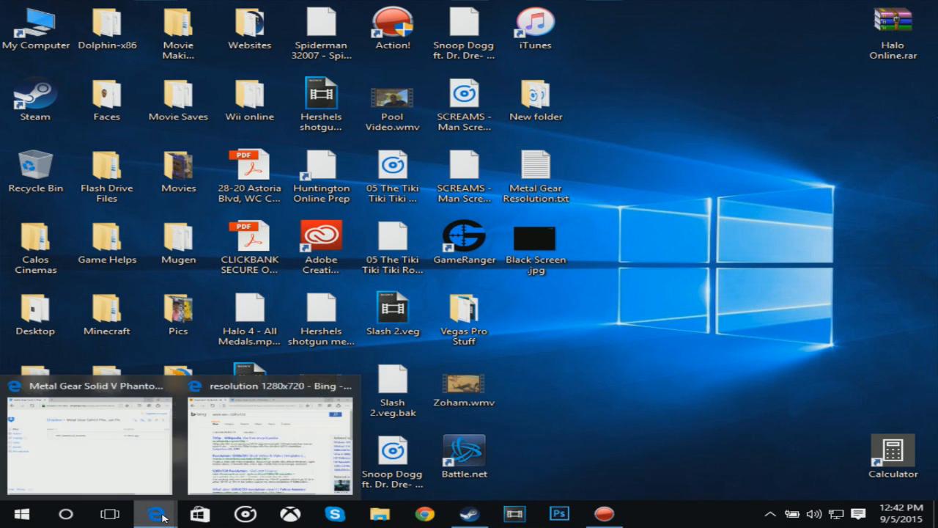
Step: Reopen Edge from the taskbar and close all tabs of the resolution search window
click(269, 440)
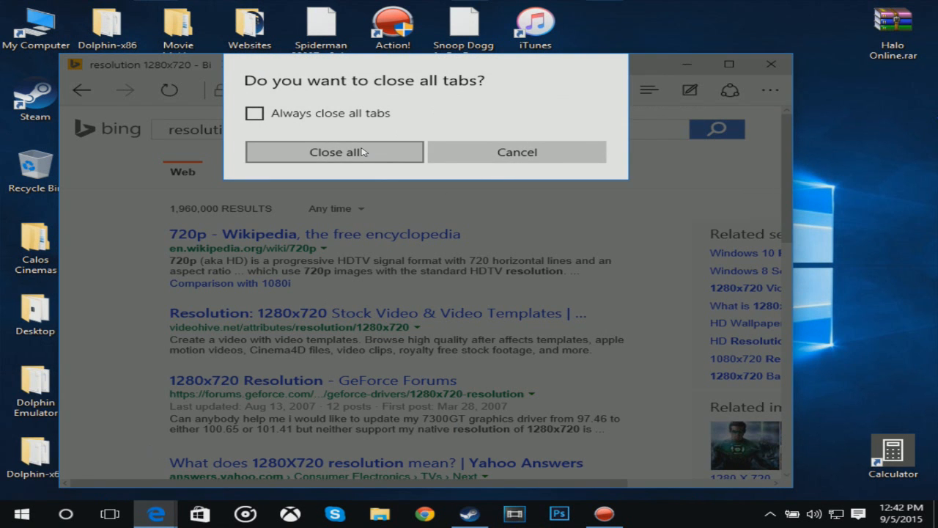
click(517, 151)
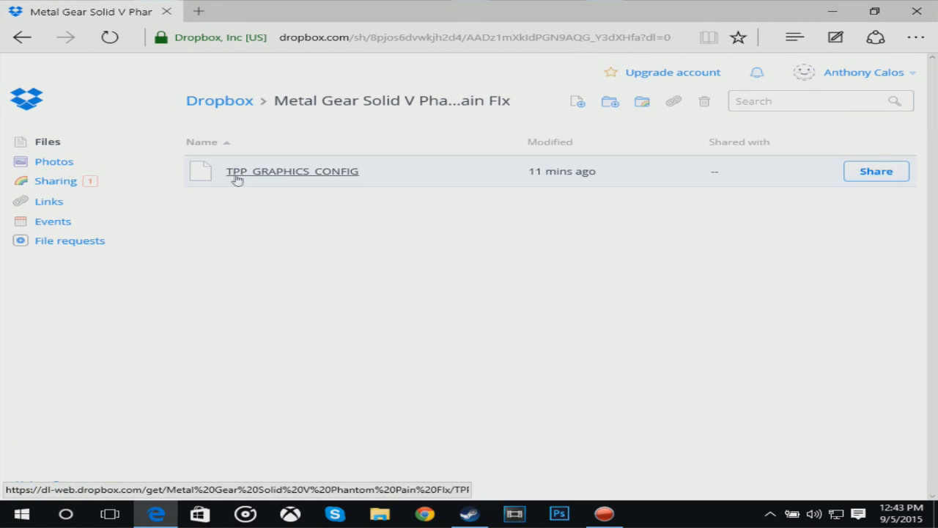
mouse_move(285, 180)
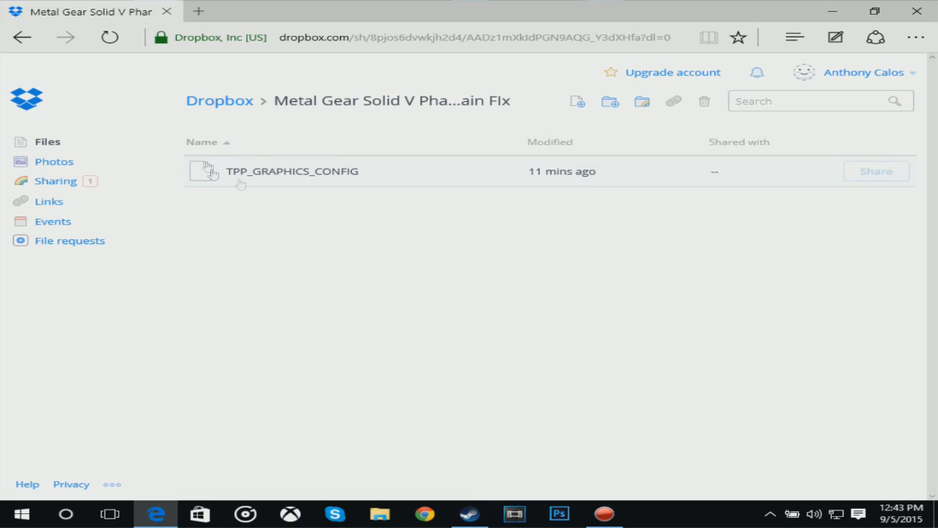
mouse_move(439, 198)
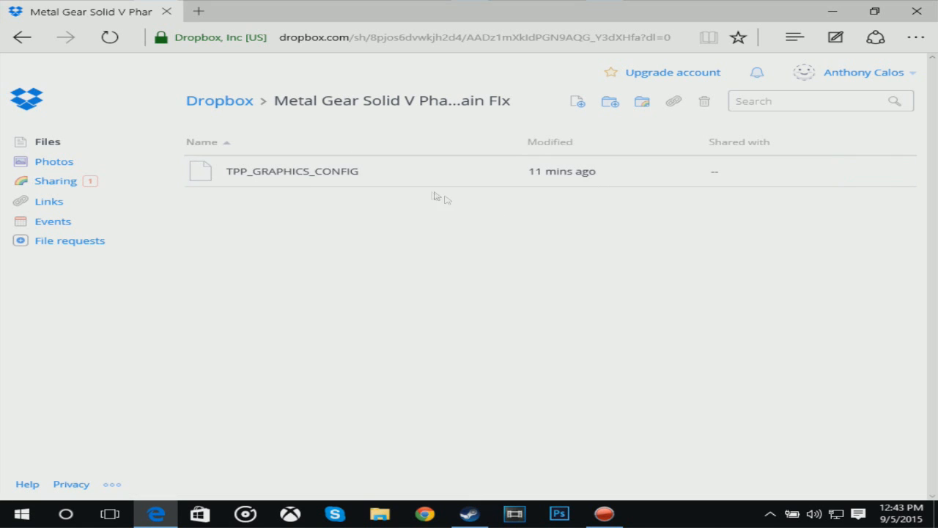
mouse_move(381, 171)
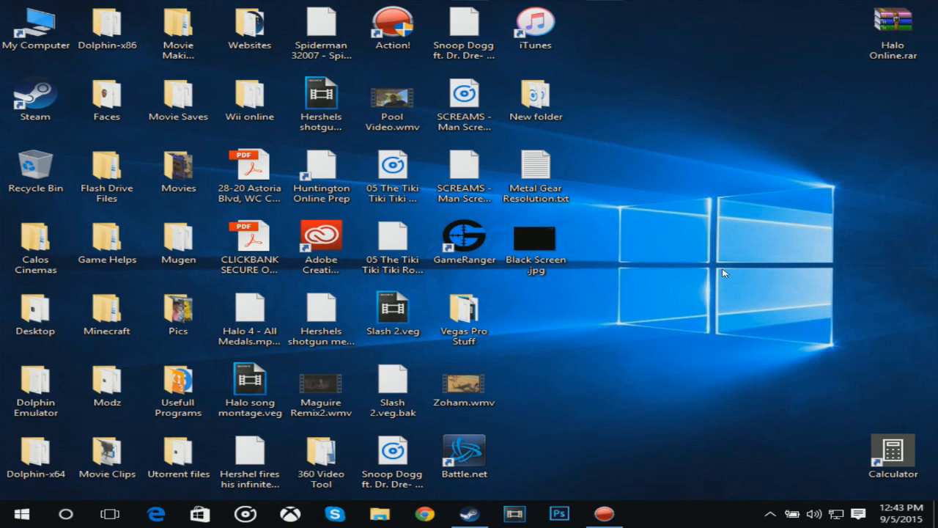
Step: Open a maximized File Explorer and browse to C:\Program Files (x86)\Steam\userdata
click(379, 513)
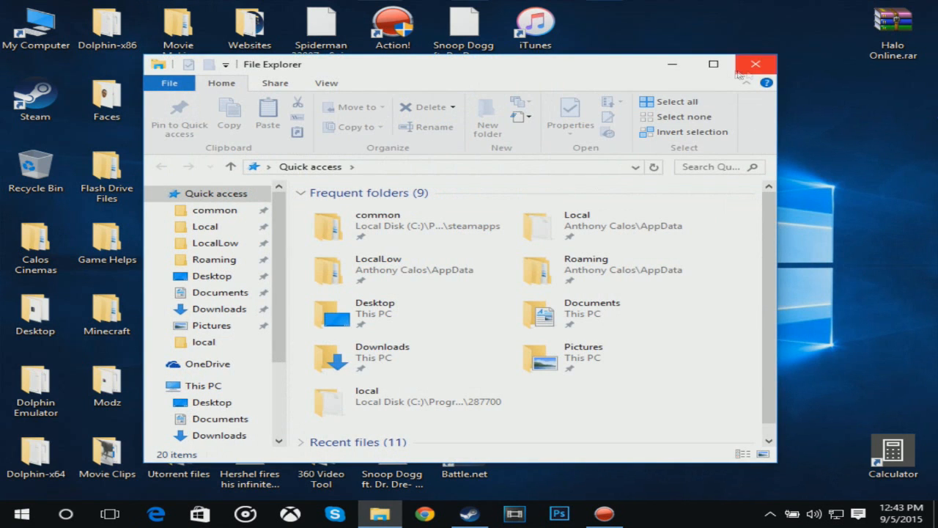
click(713, 64)
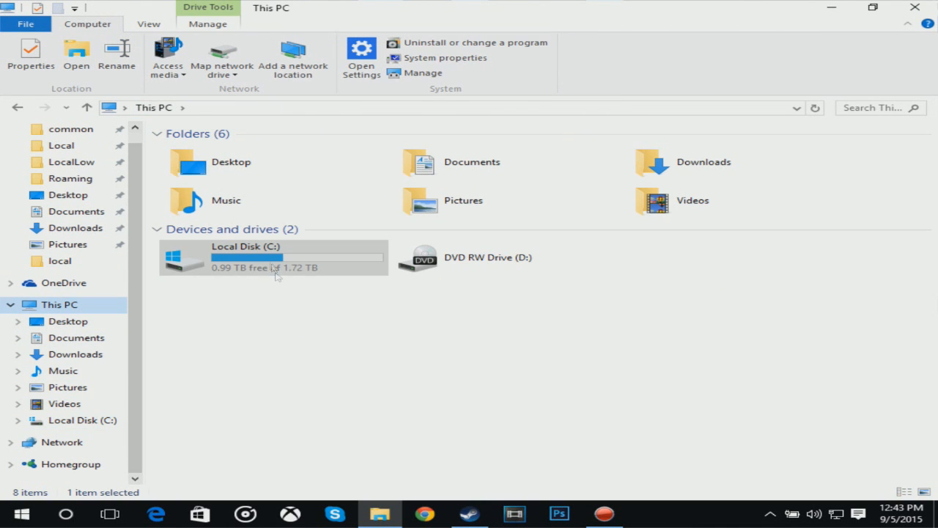
double_click(246, 256)
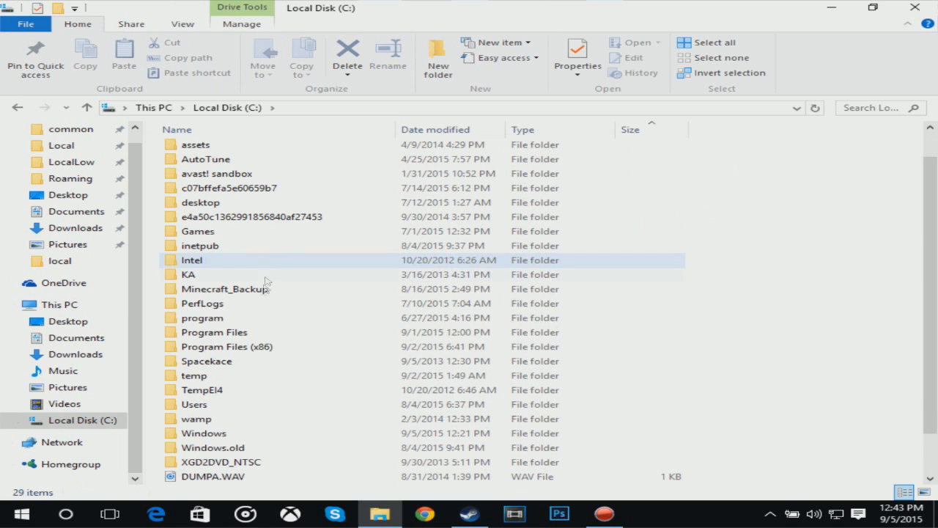
double_click(228, 346)
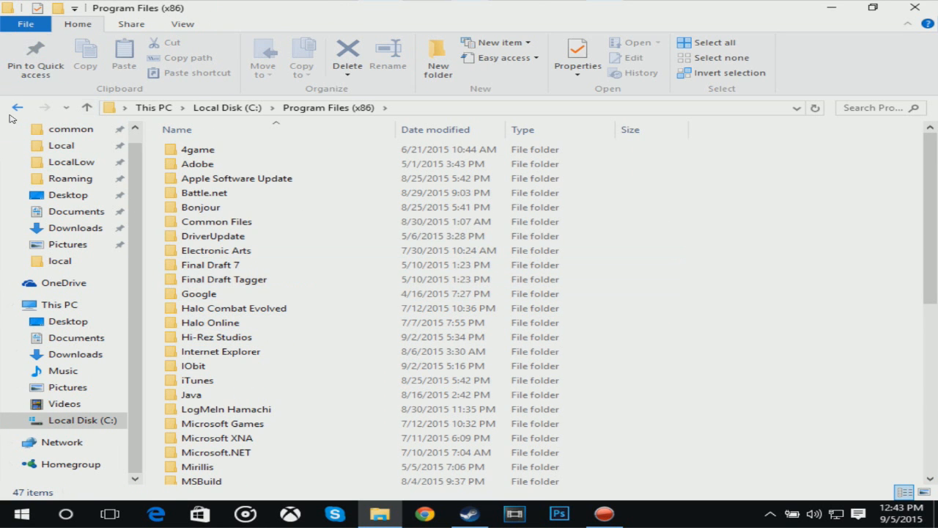
click(17, 107)
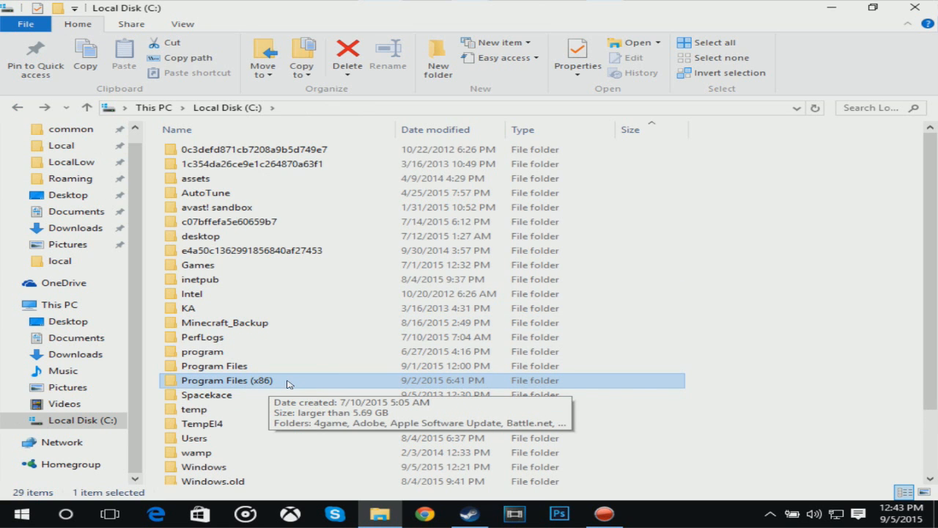
double_click(227, 379)
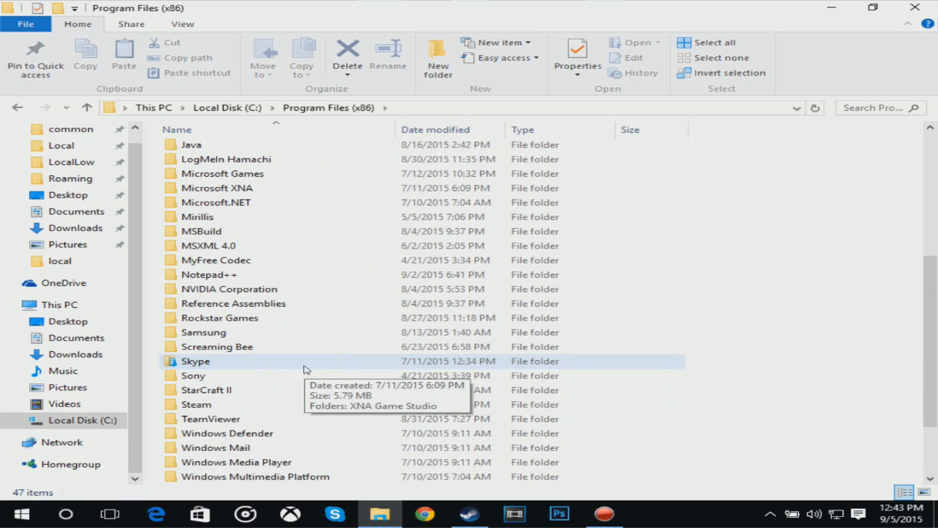
double_click(195, 403)
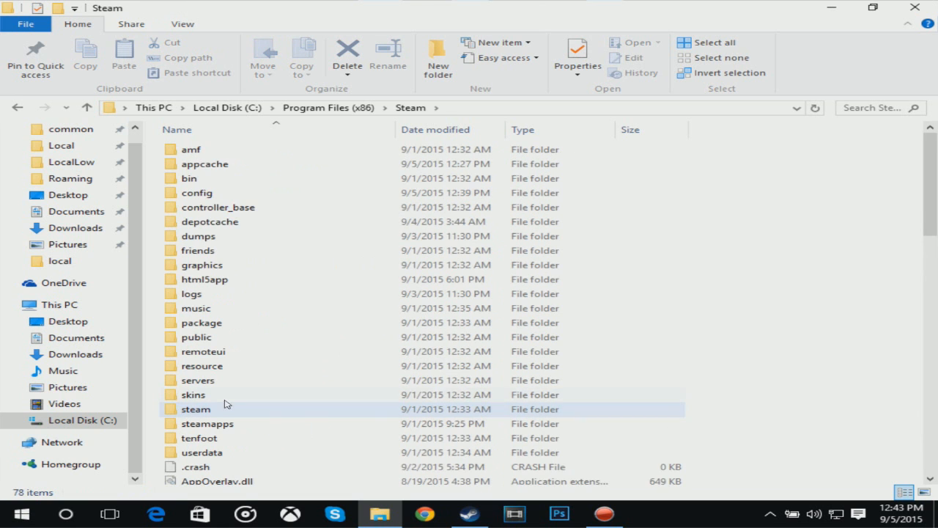
scroll(down, 3)
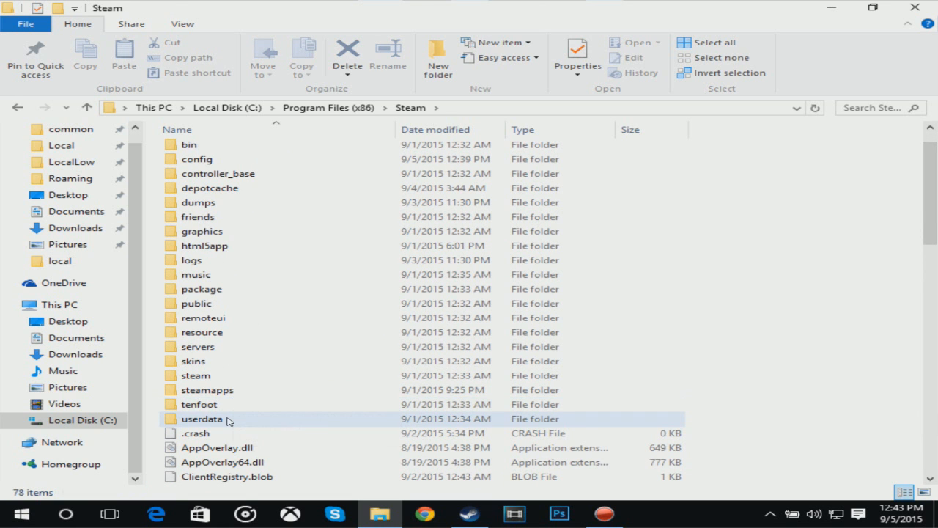
double_click(202, 418)
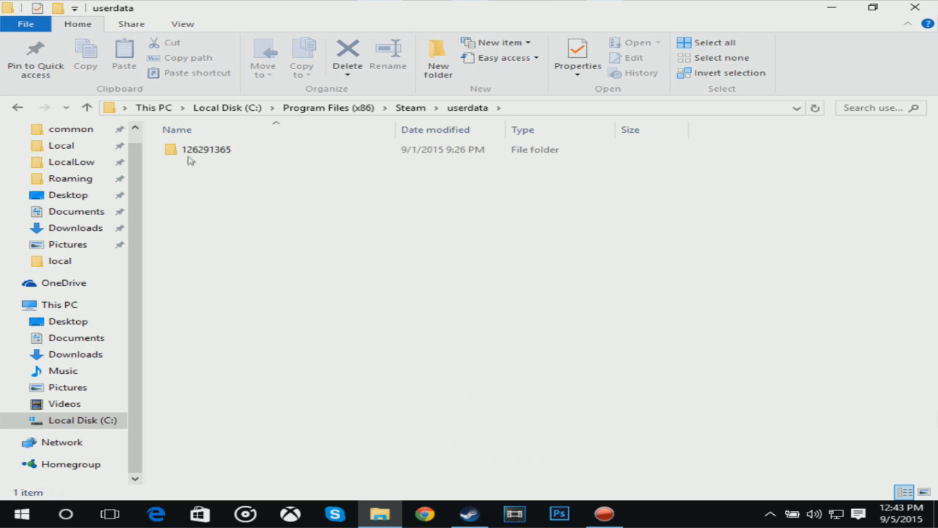
click(206, 149)
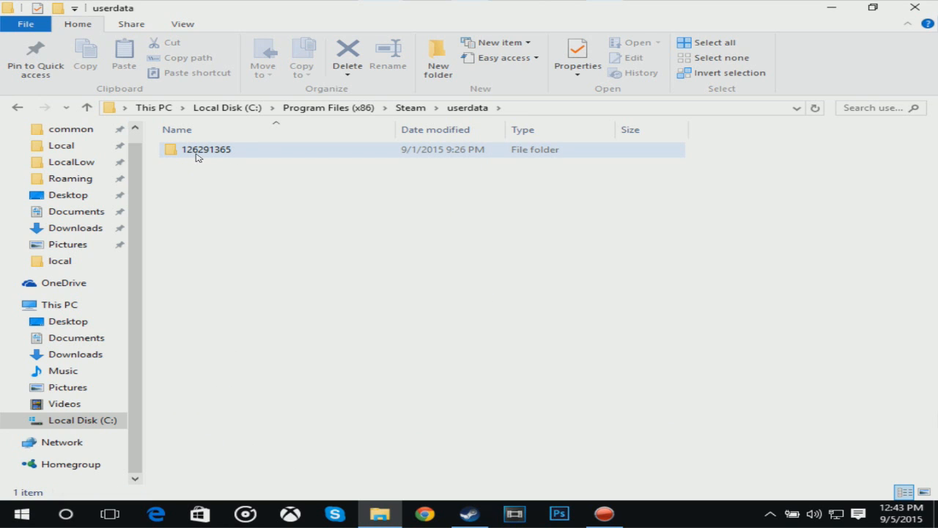
mouse_move(229, 156)
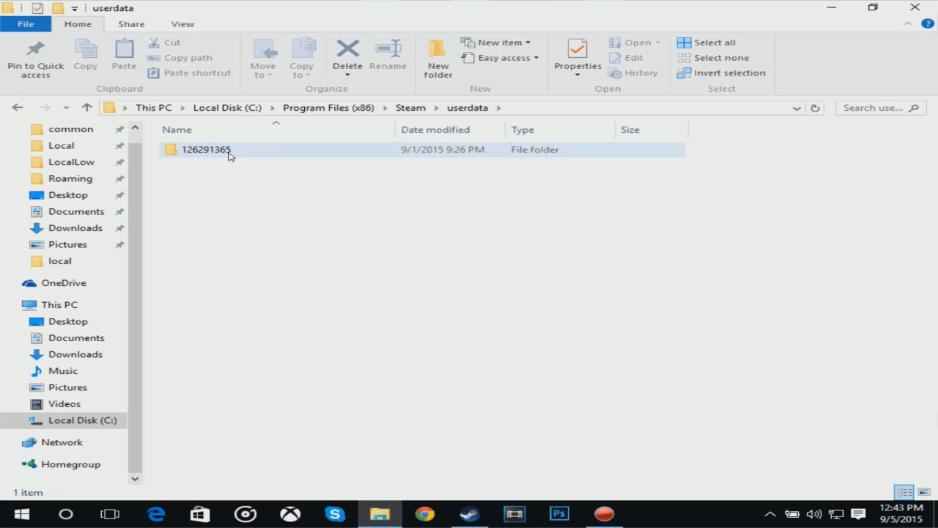
double_click(206, 149)
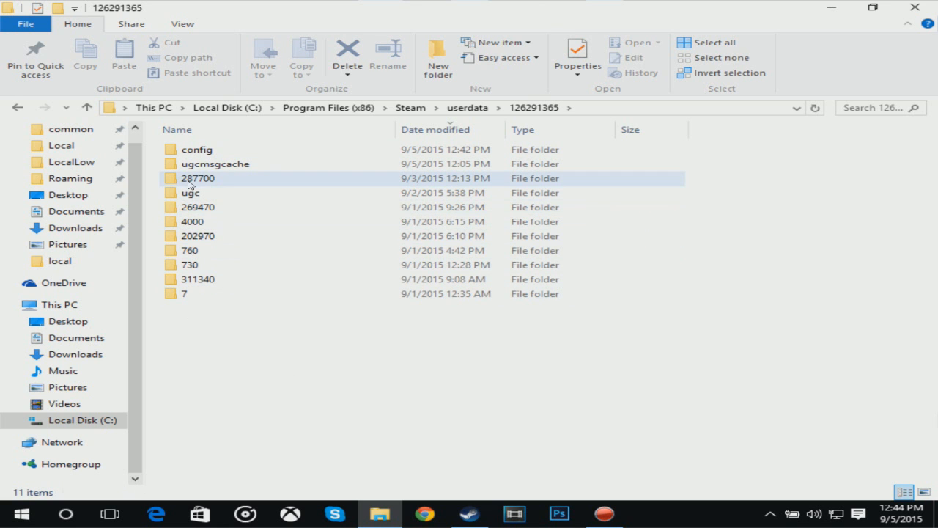
mouse_move(209, 180)
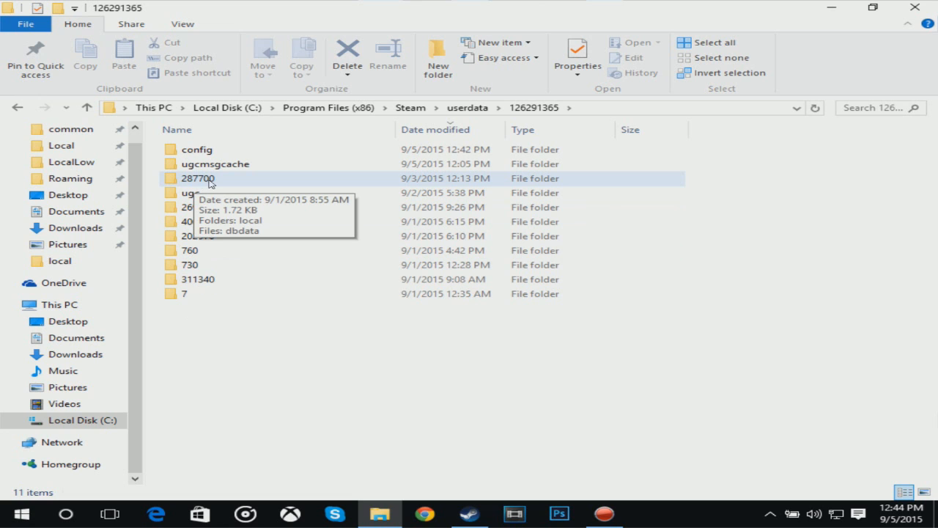
mouse_move(248, 185)
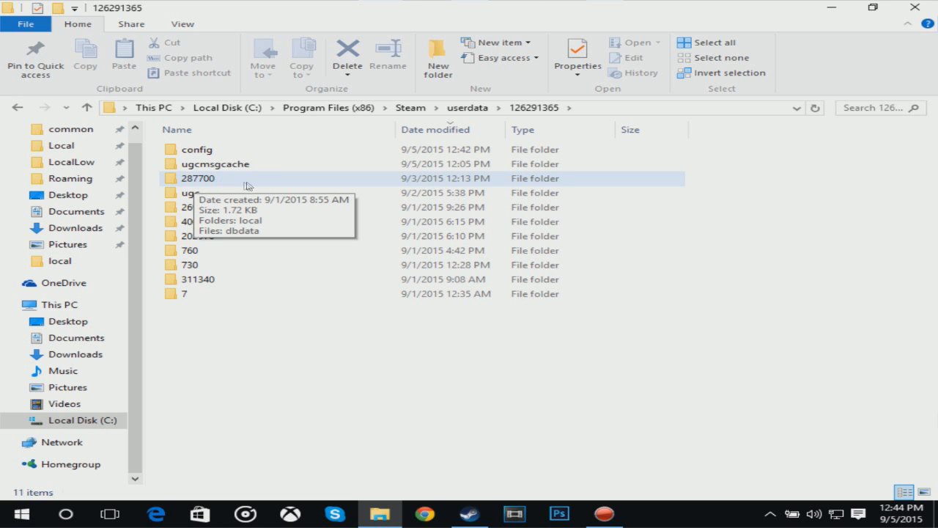
double_click(197, 178)
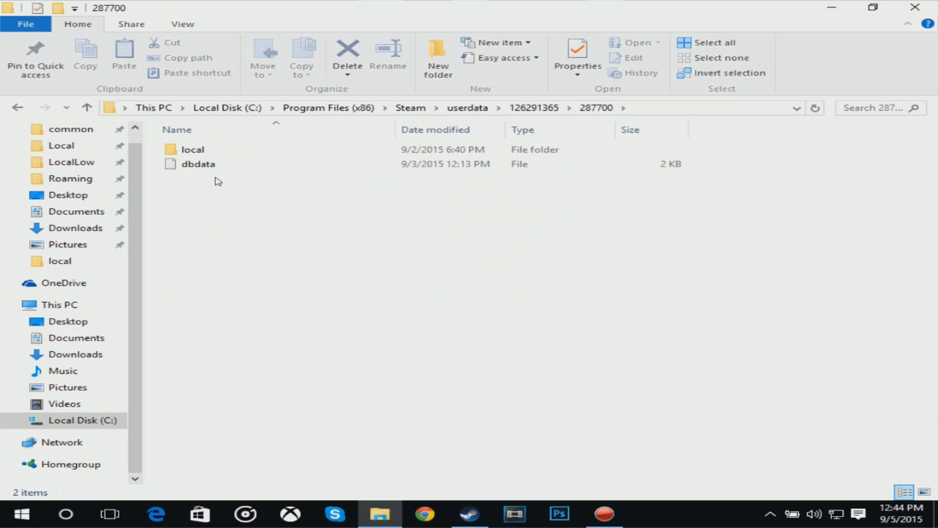
Step: Open the local folder and edit TPP_GRAPHICS_CONFIG with Notepad++
click(193, 150)
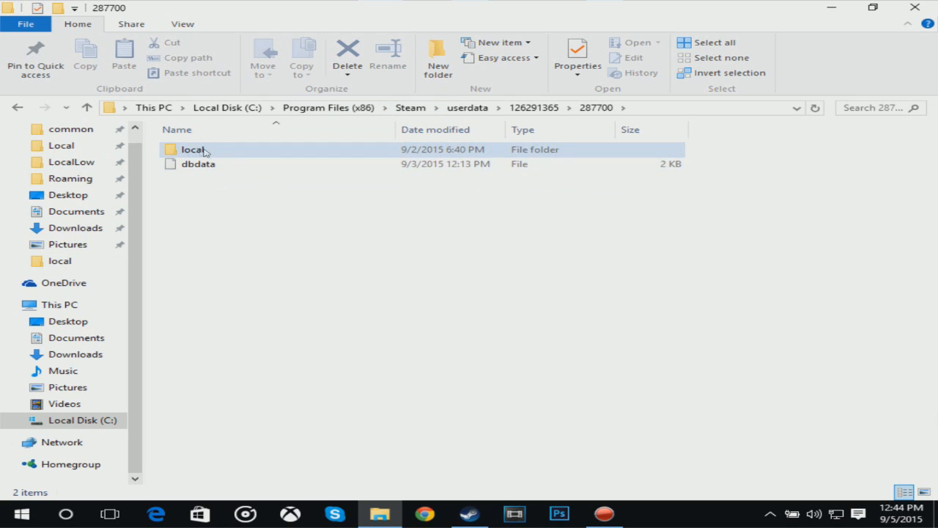
double_click(193, 150)
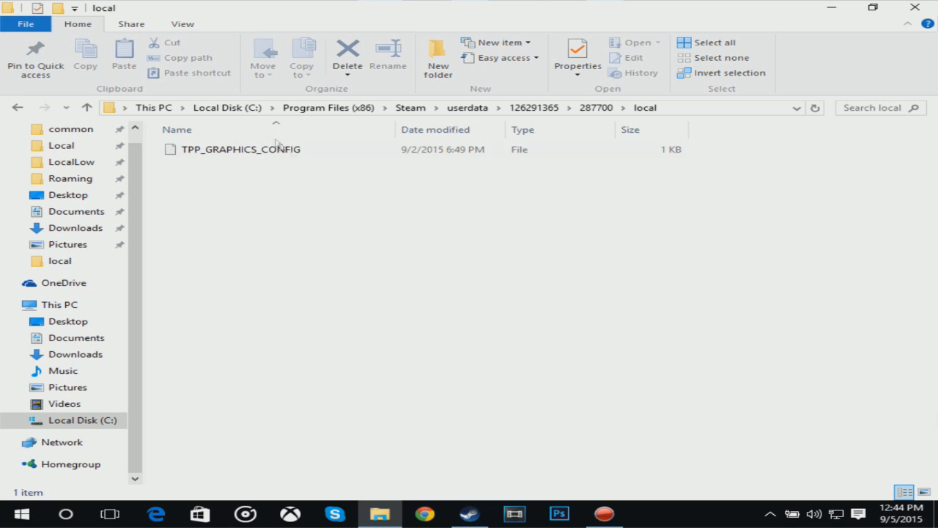
mouse_move(826, 247)
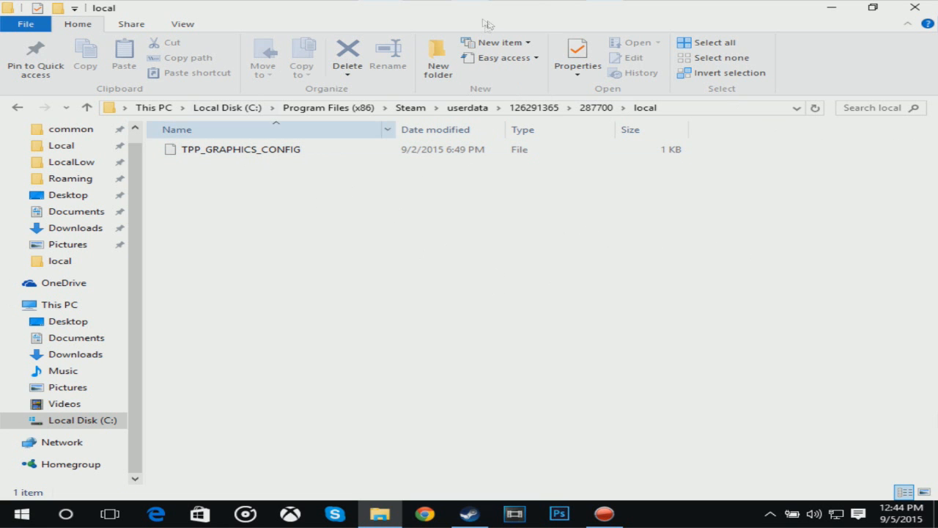
click(872, 7)
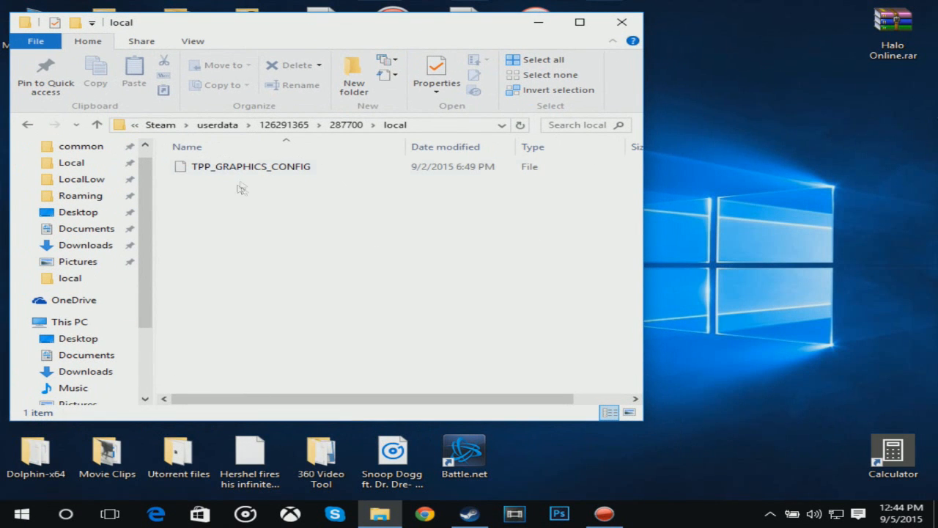
mouse_move(833, 154)
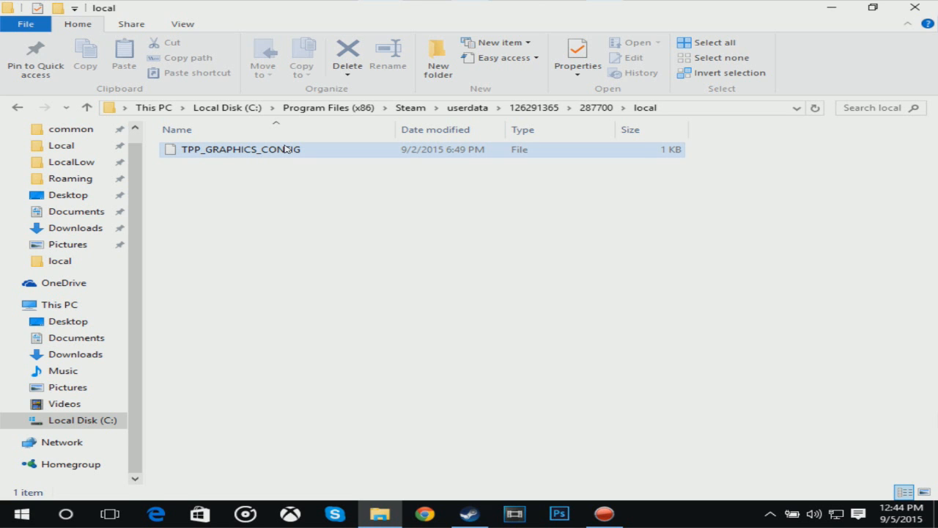
right_click(240, 149)
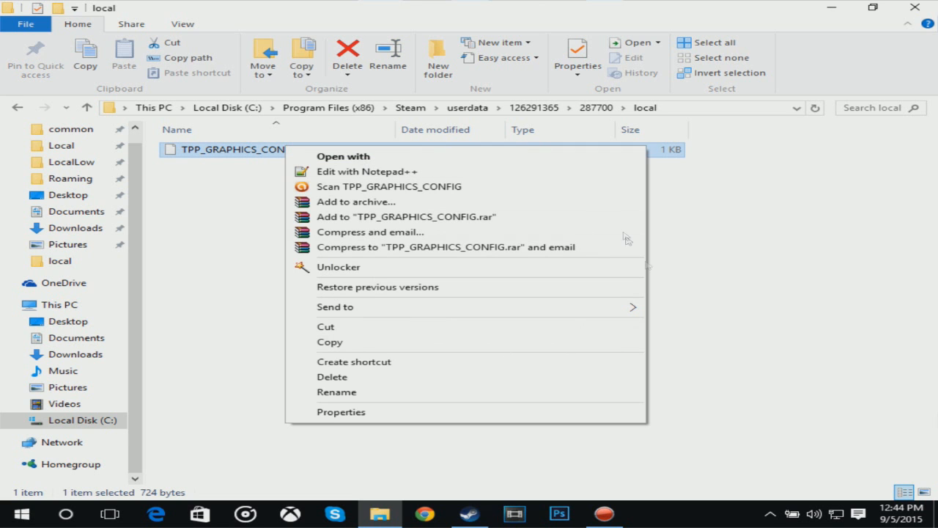
mouse_move(411, 186)
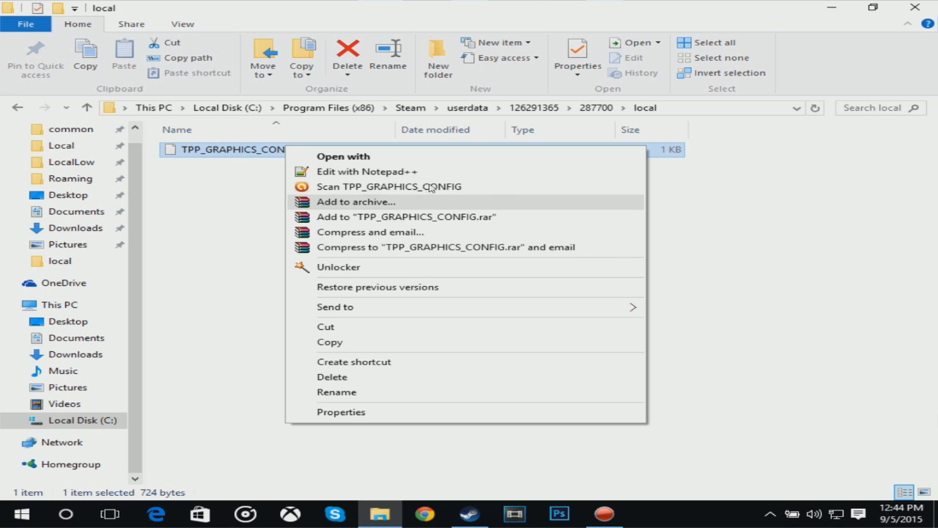
mouse_move(386, 178)
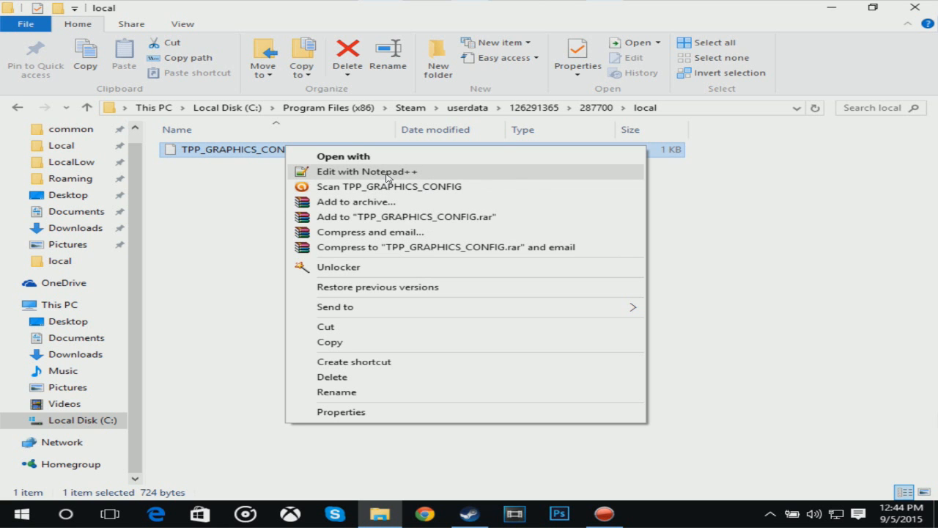
click(367, 170)
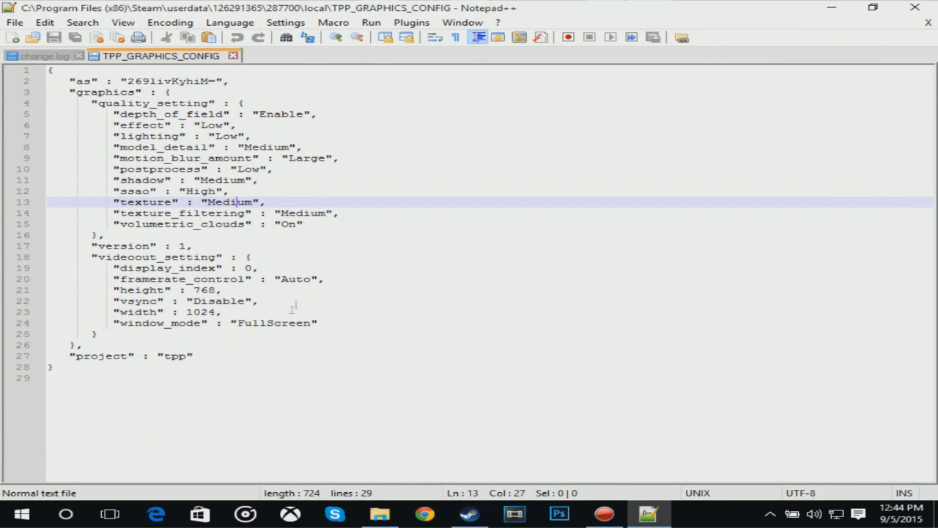
key(ctrl+a)
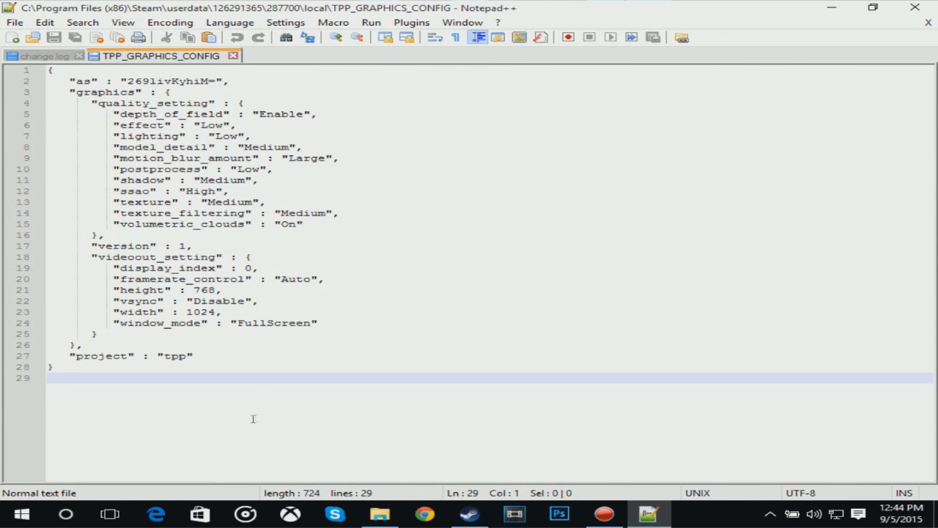
mouse_move(45, 79)
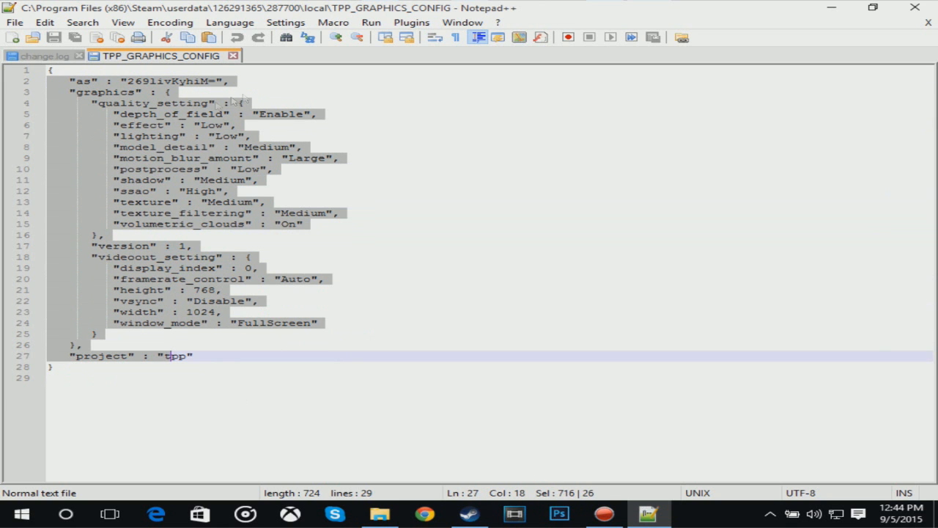
click(150, 136)
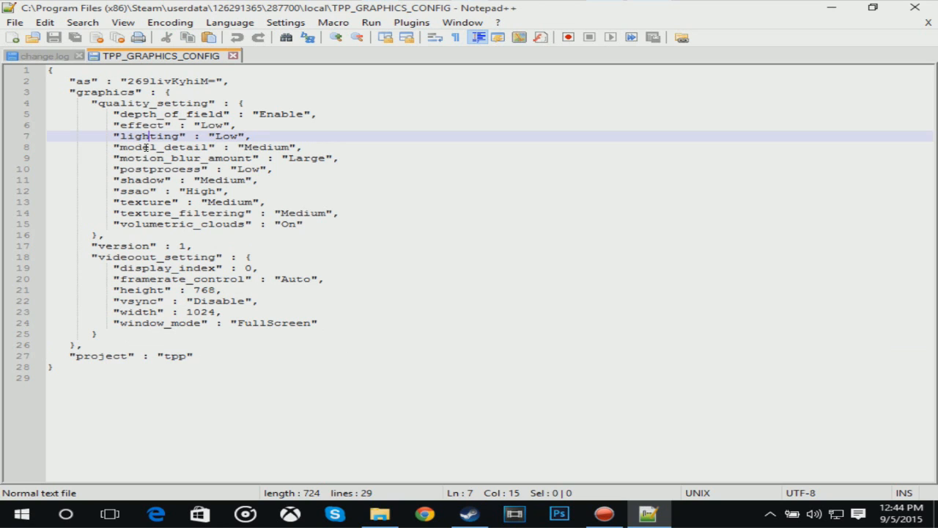
mouse_move(144, 202)
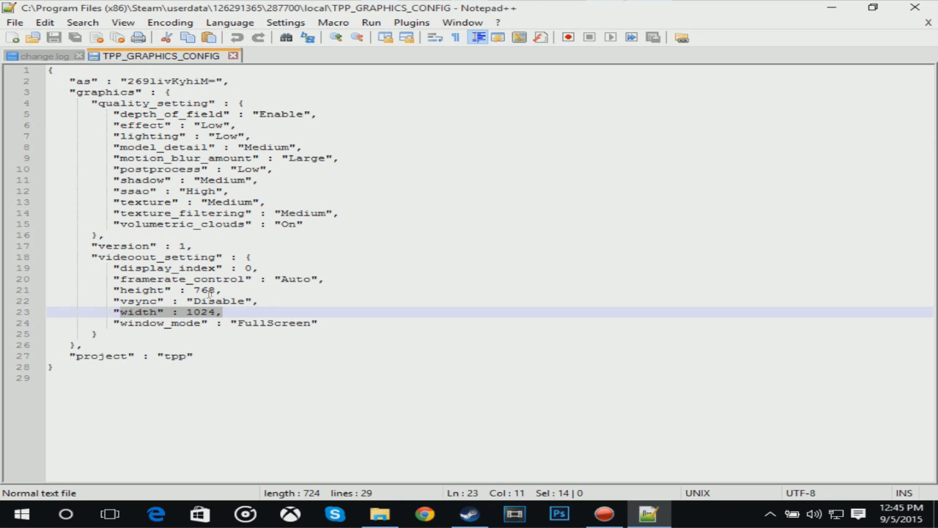
click(223, 289)
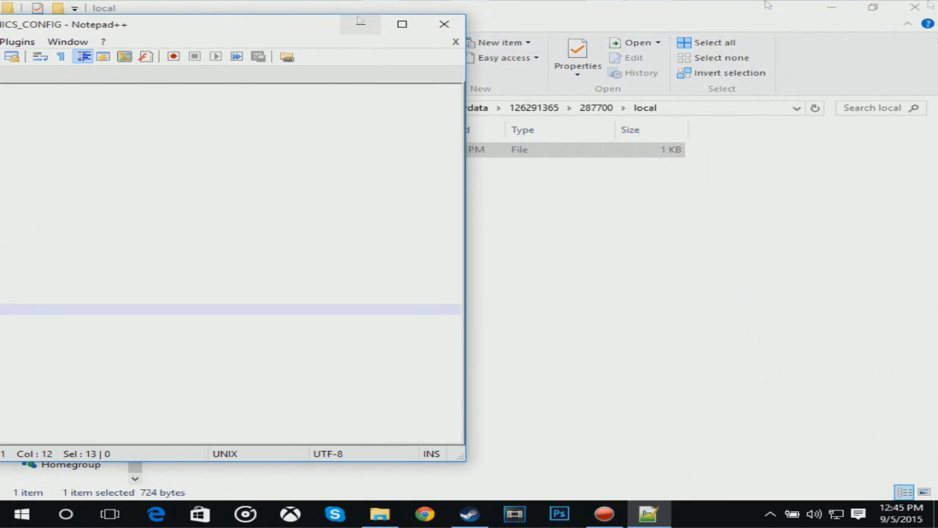
Step: Minimize Explorer, open Metal Gear Resolution.txt, and select its 768 and 1024 values
click(455, 41)
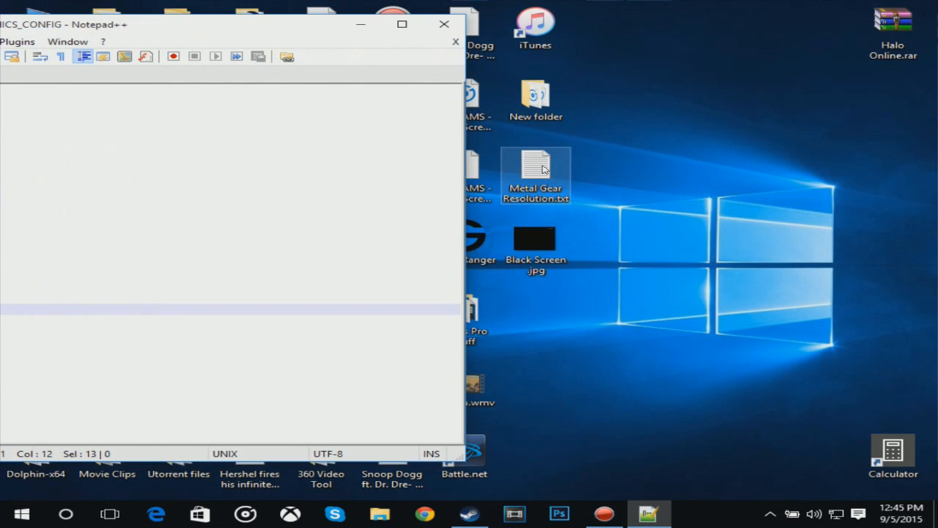
double_click(535, 164)
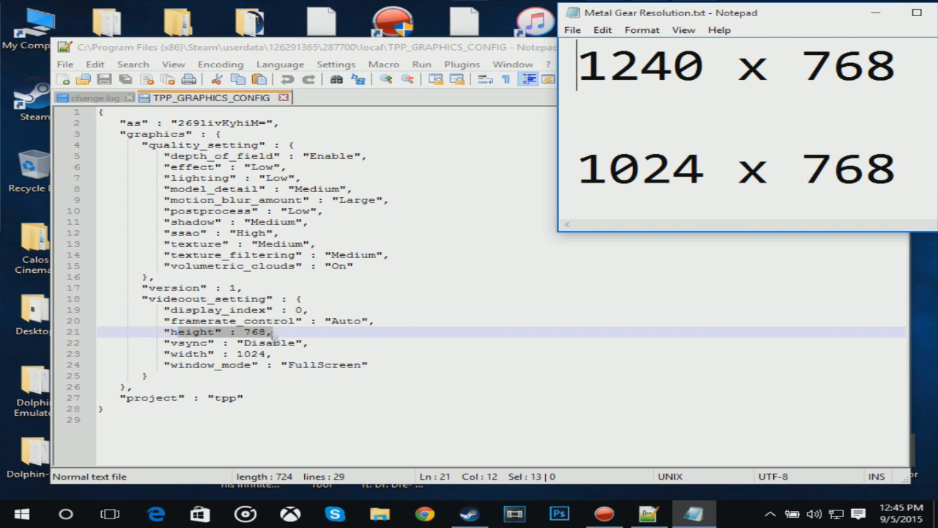
mouse_move(788, 172)
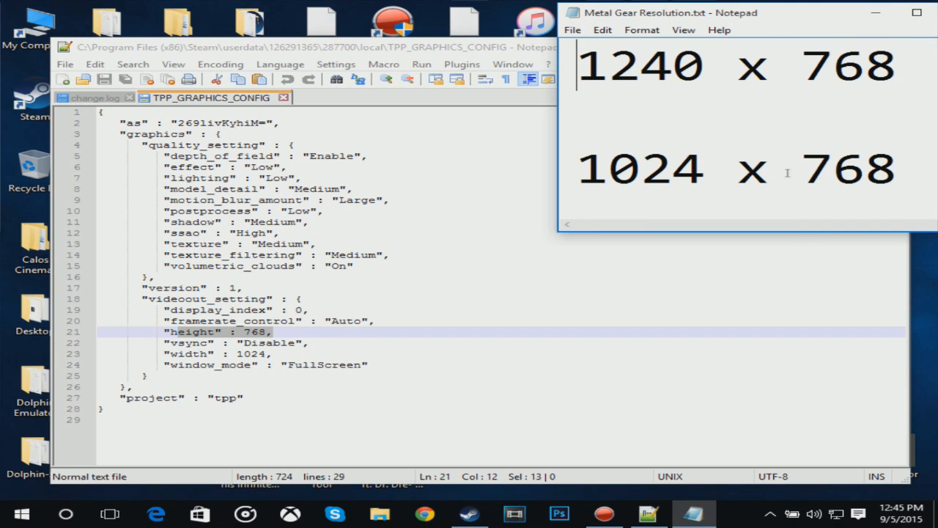
double_click(848, 169)
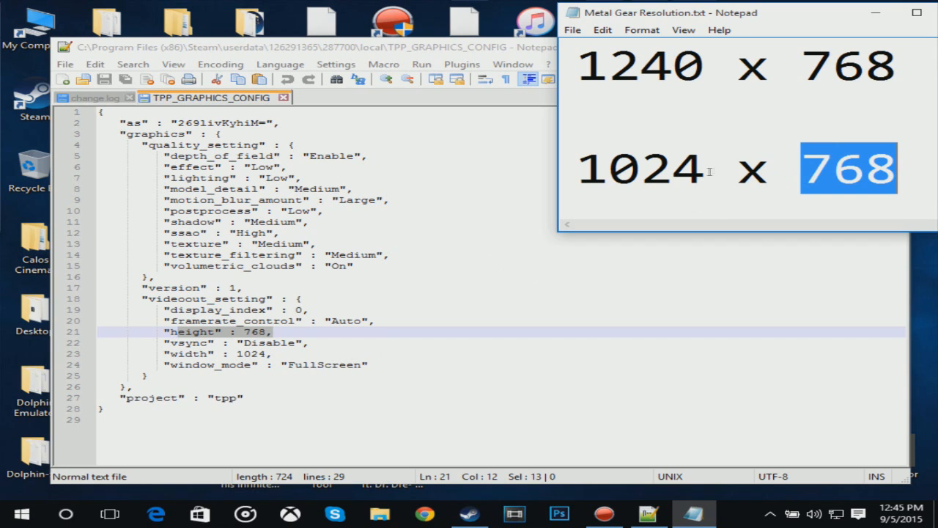
double_click(640, 169)
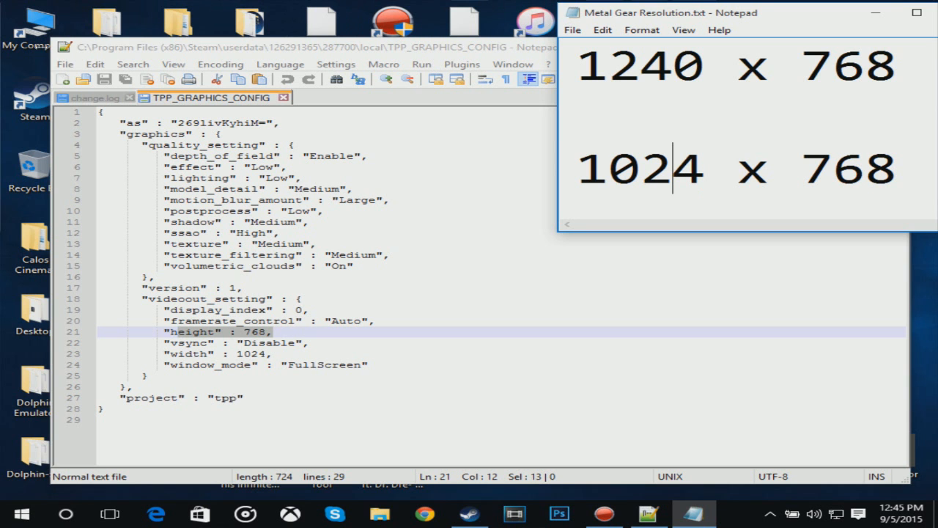
click(380, 513)
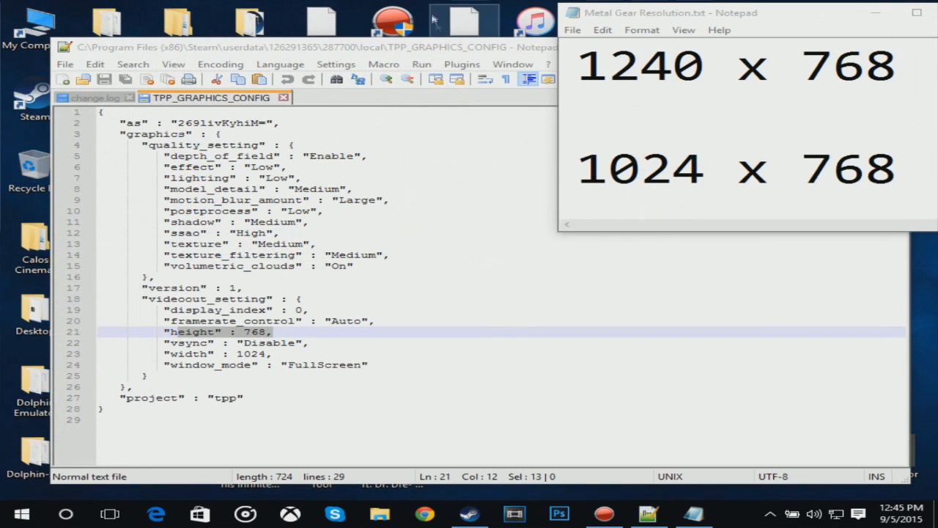
Step: Check the Resolution dropdown in advanced display settings, leaving 1024 × 768 unchanged
right_click(762, 318)
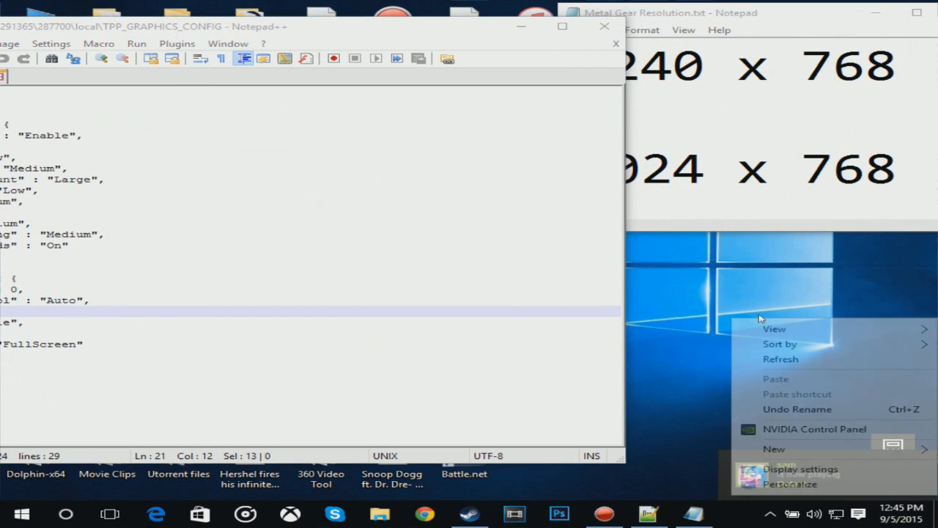
click(800, 469)
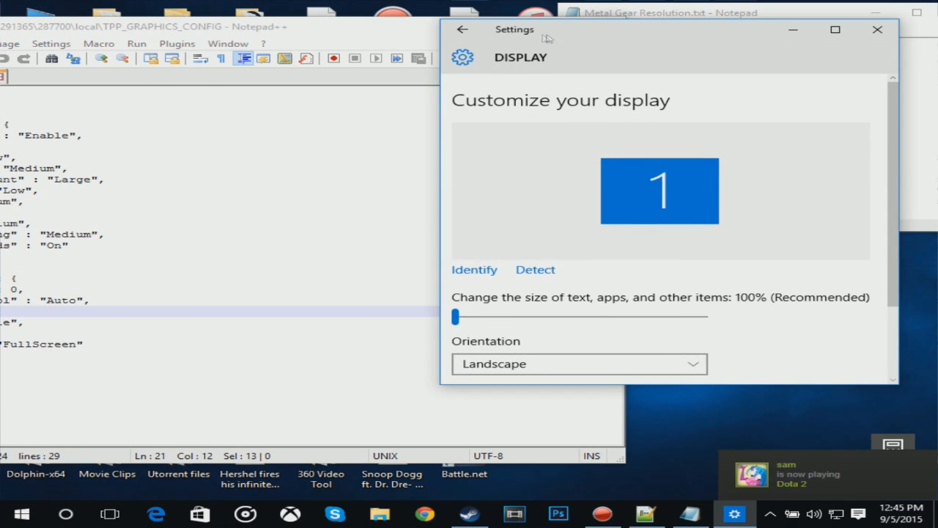
click(834, 29)
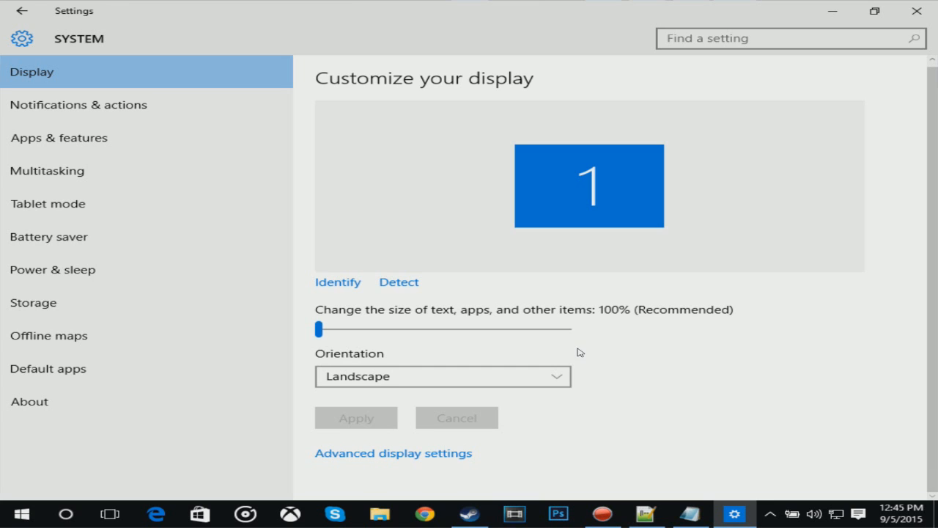
mouse_move(401, 452)
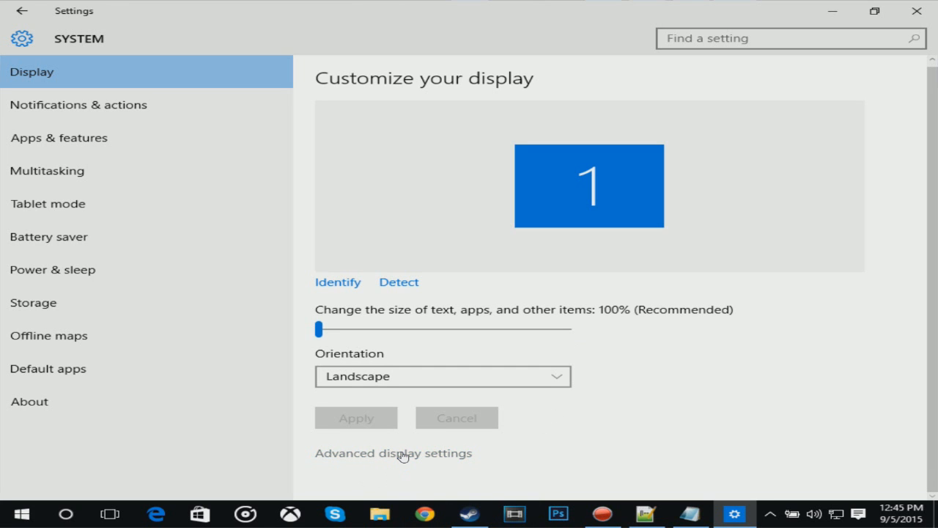
click(394, 452)
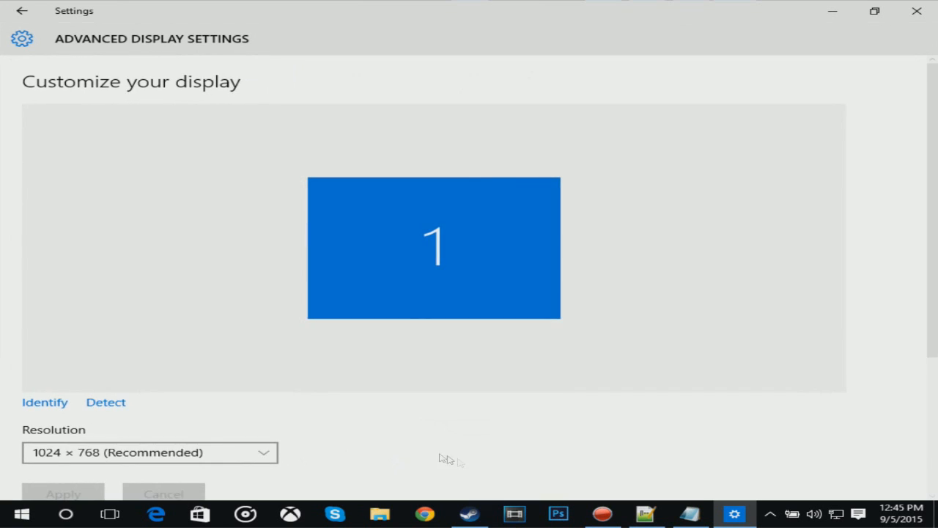
click(21, 11)
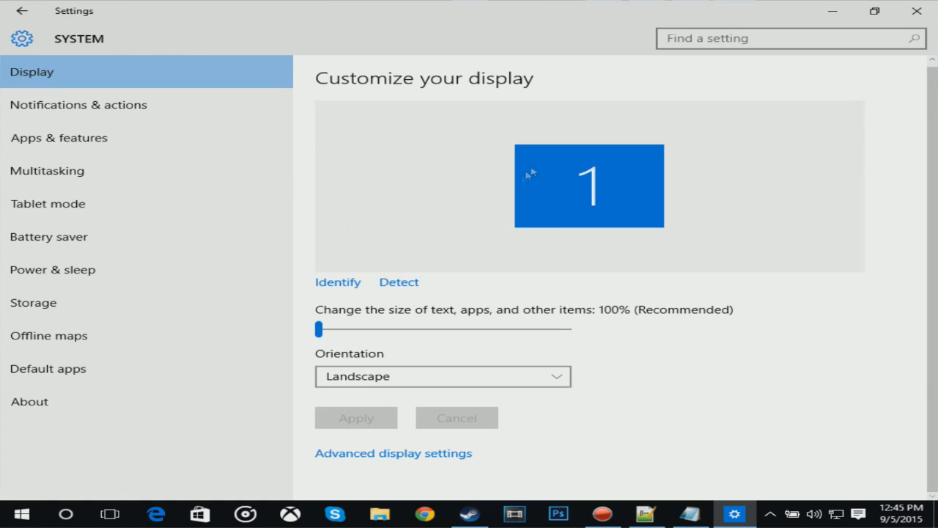
mouse_move(420, 458)
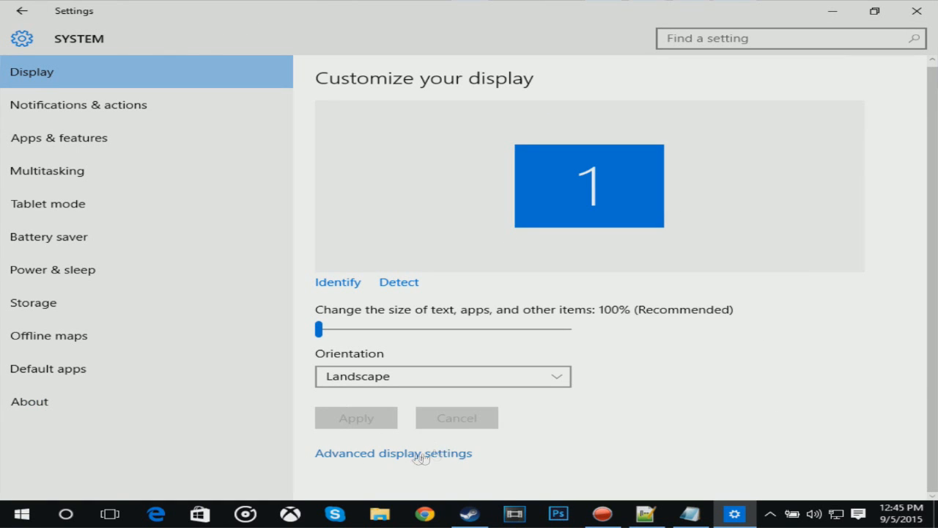
click(394, 453)
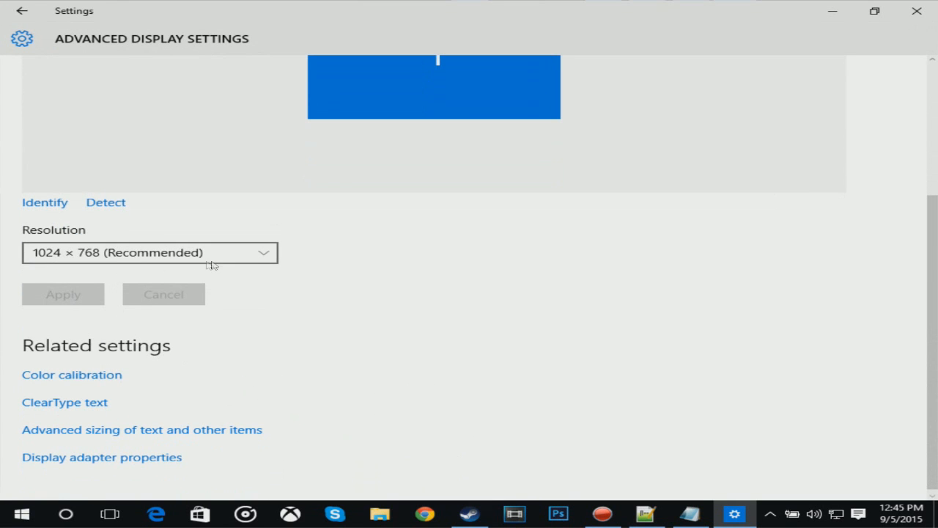
click(150, 253)
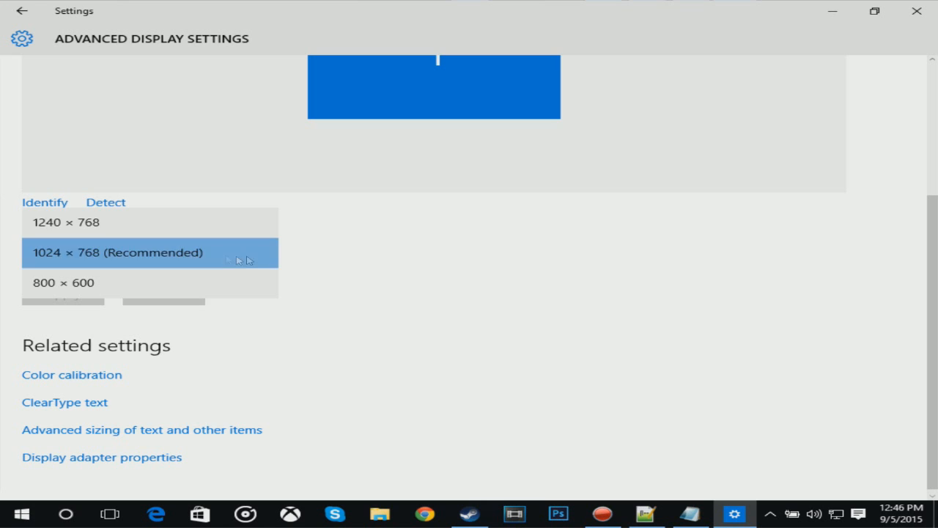
mouse_move(47, 228)
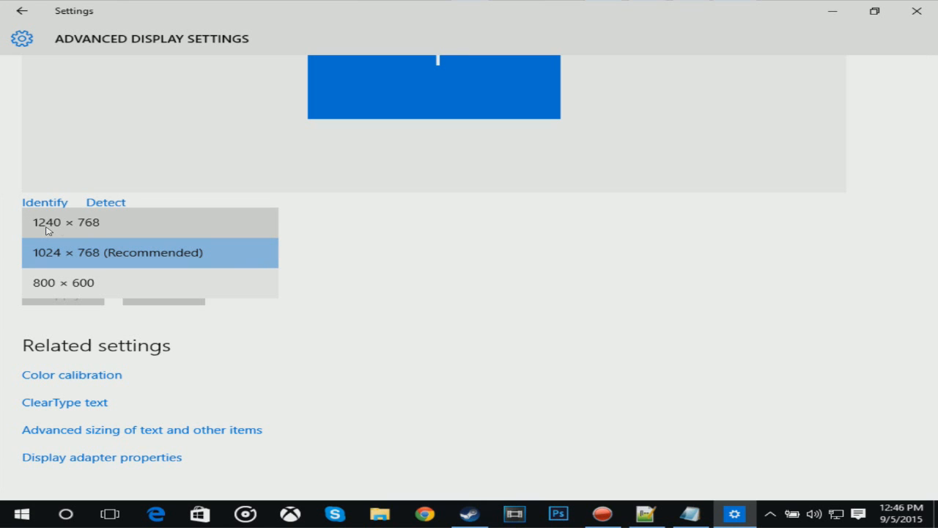
mouse_move(139, 231)
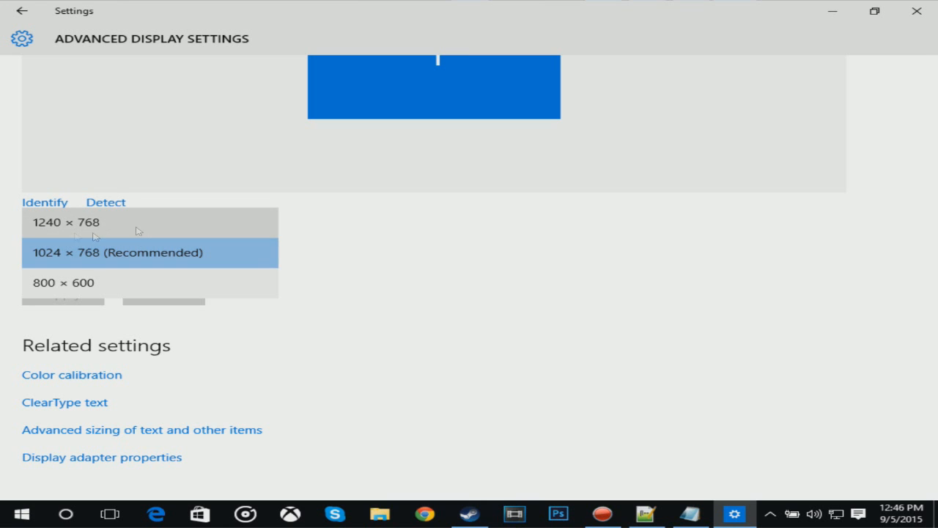
click(116, 252)
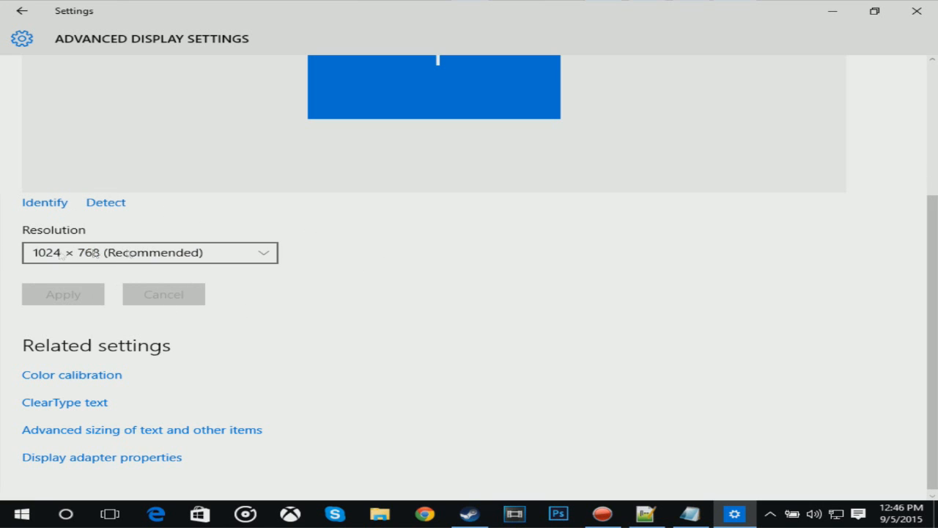
mouse_move(29, 265)
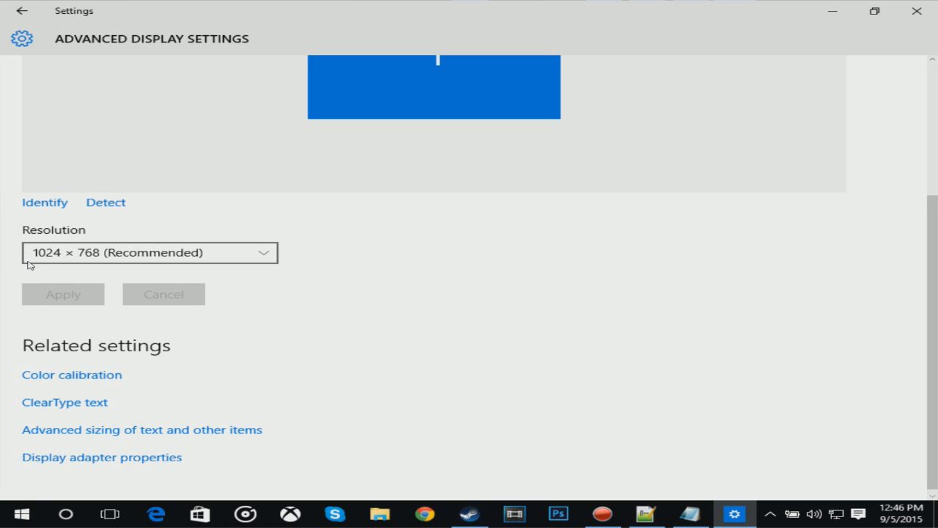
mouse_move(86, 258)
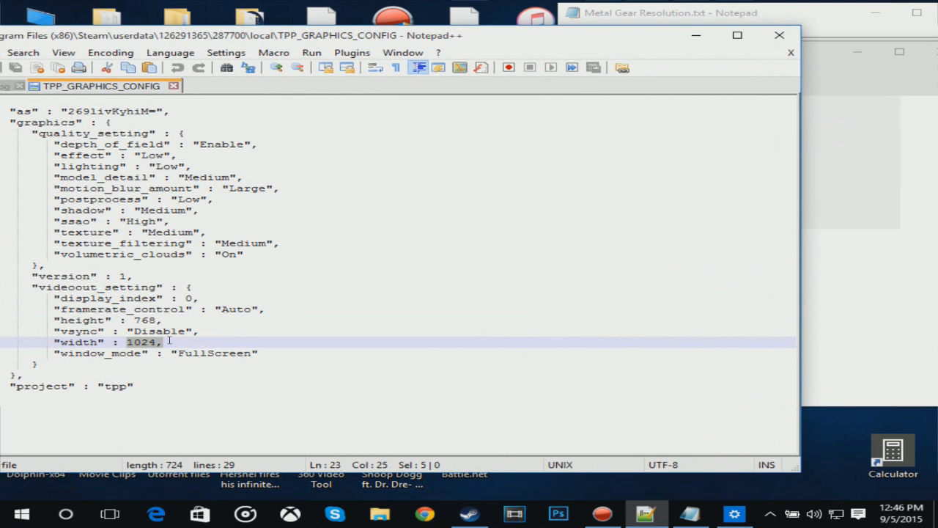
Step: Compare TPP_GRAPHICS_CONFIG's width and height with the display settings window
click(668, 13)
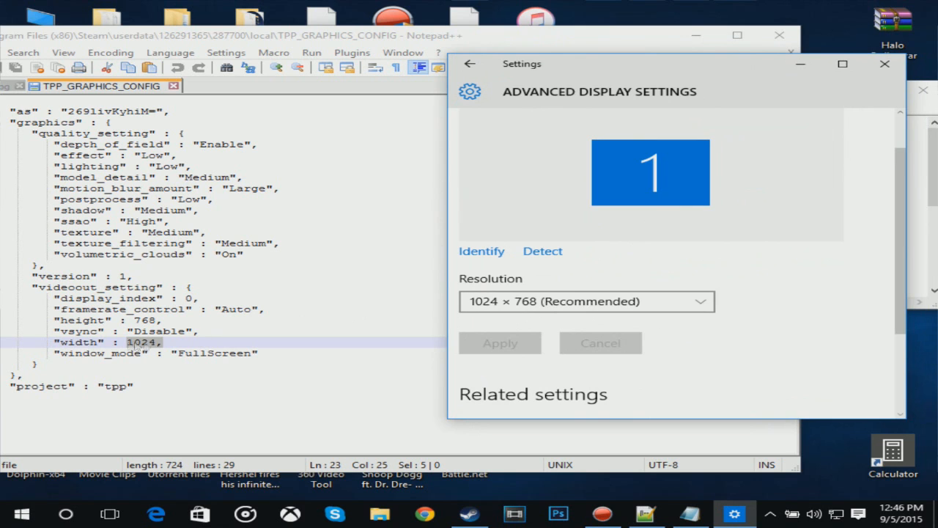
mouse_move(147, 319)
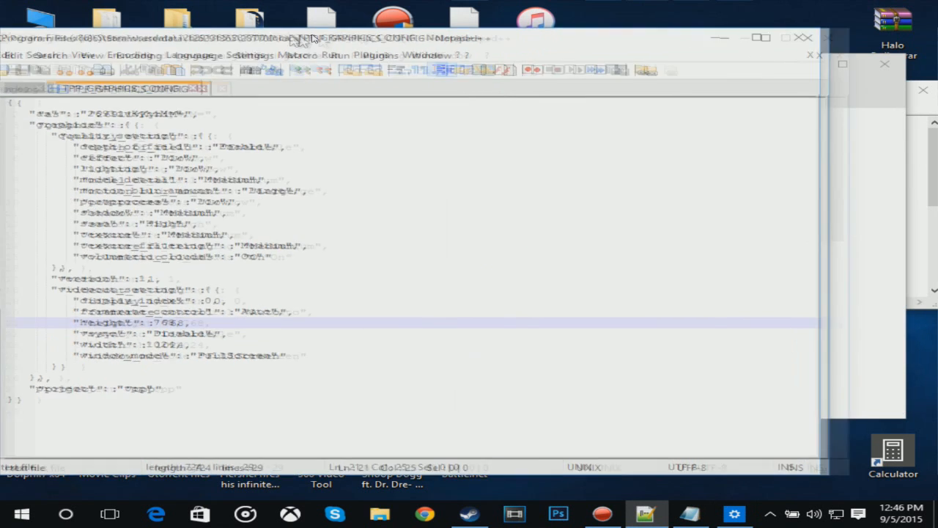
click(74, 57)
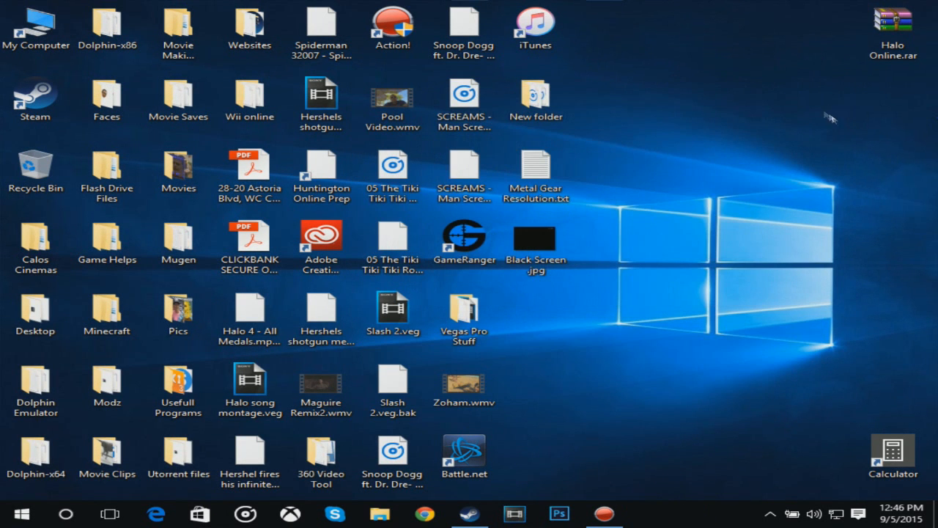
mouse_move(797, 196)
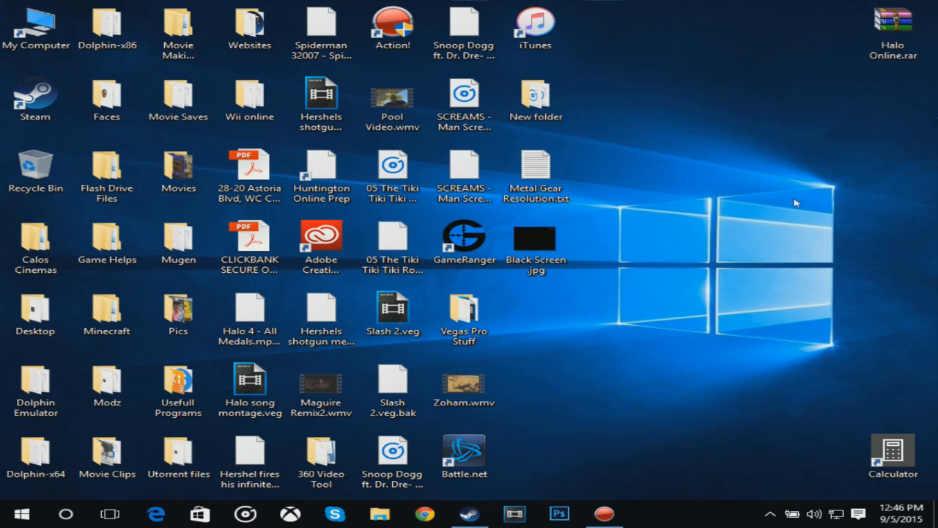
mouse_move(782, 224)
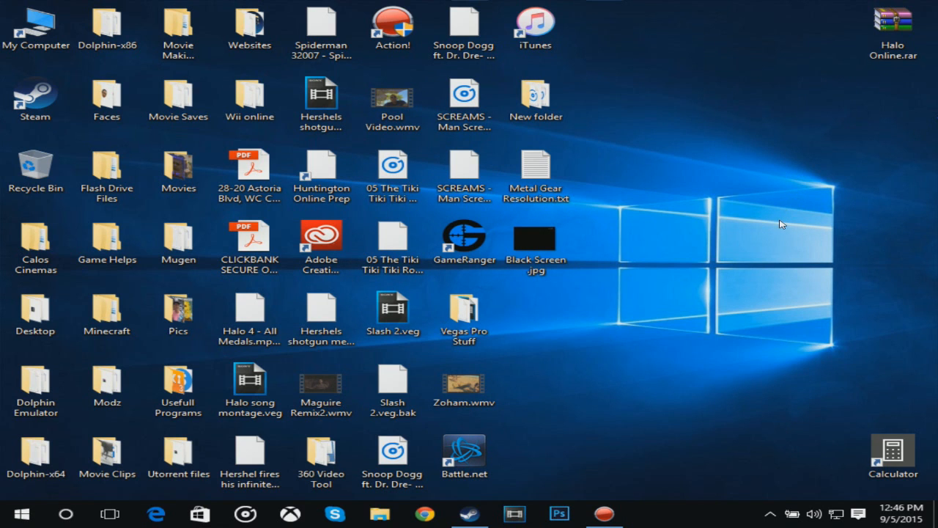
mouse_move(676, 442)
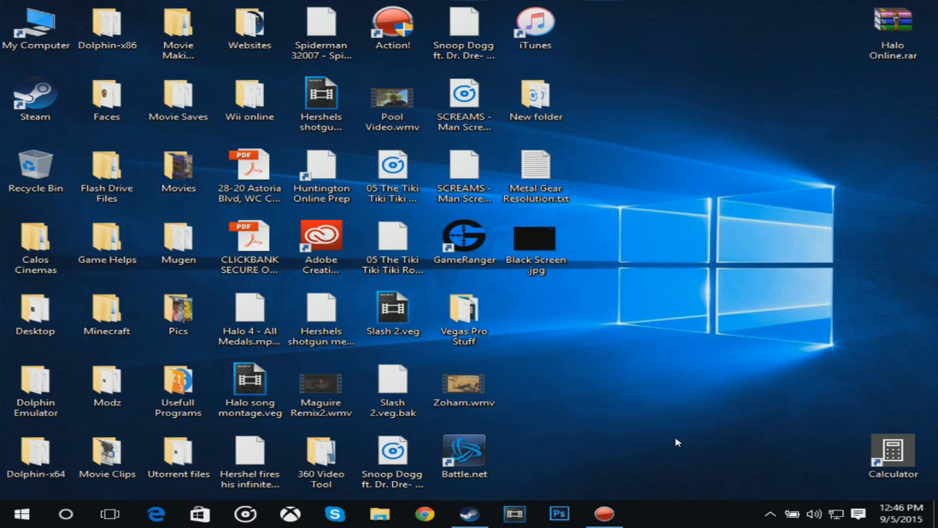
mouse_move(470, 513)
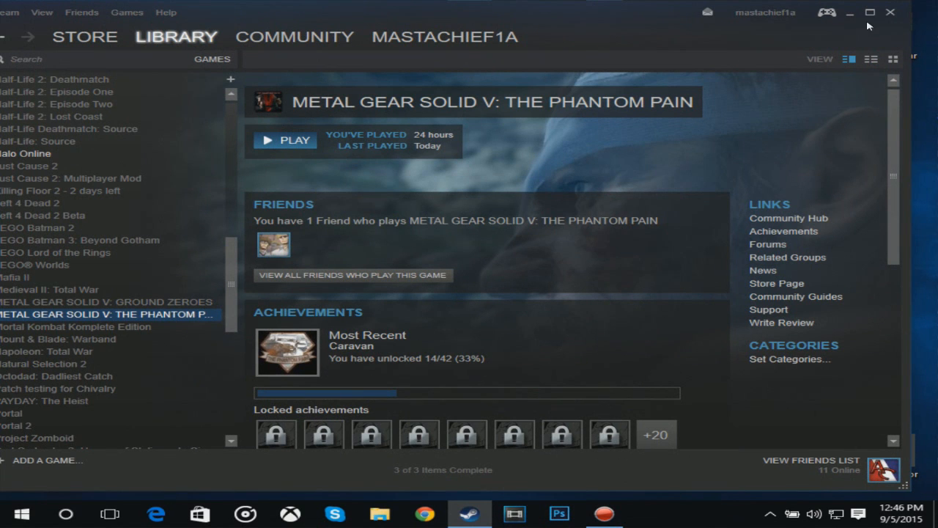
mouse_move(877, 37)
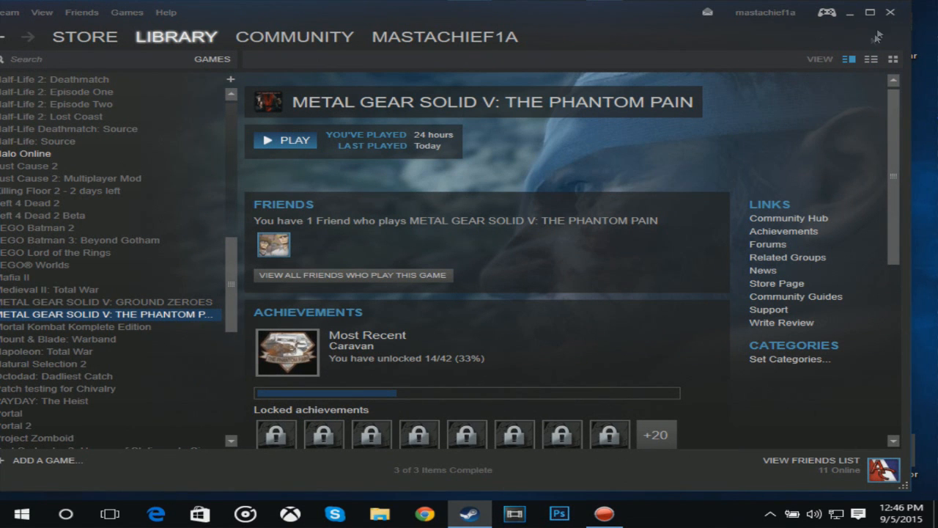
Step: Maximize Steam, select METAL GEAR SOLID V: THE PHANTOM PAIN, and hit PLAY
click(285, 140)
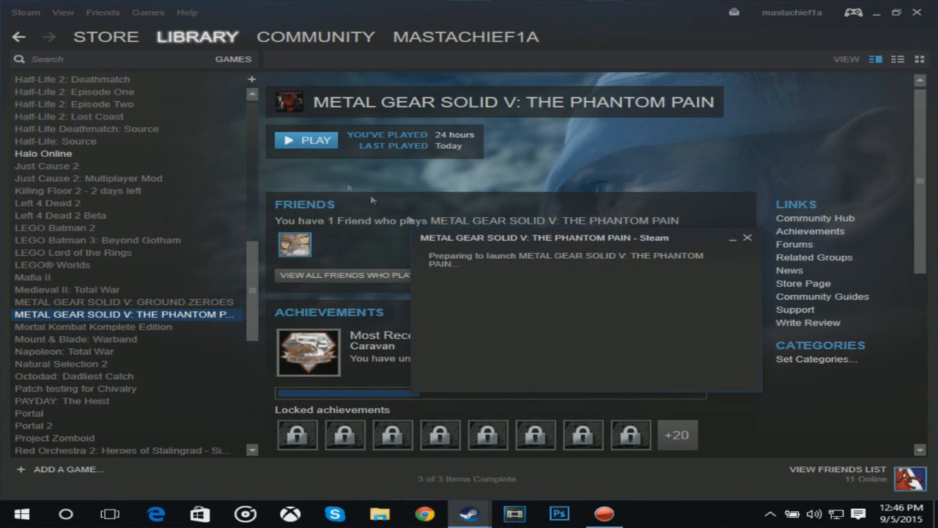
click(747, 237)
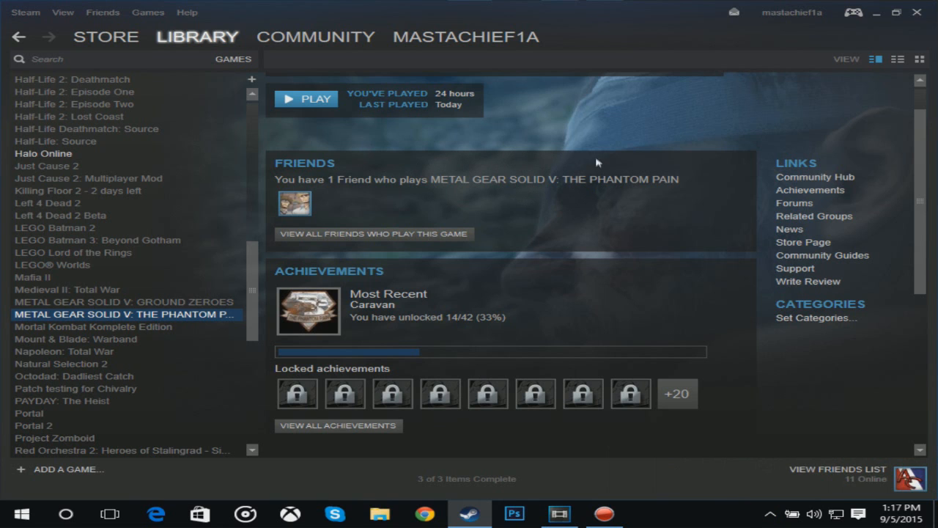
mouse_move(601, 115)
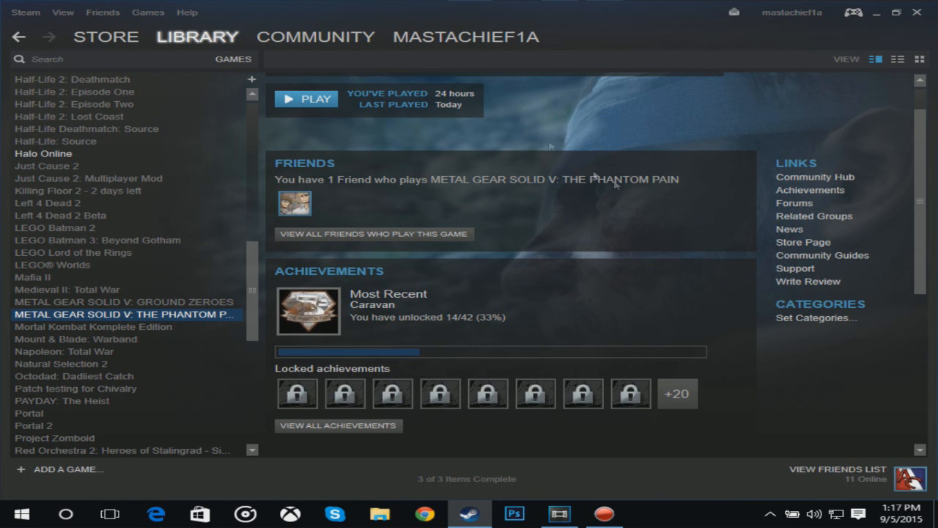
click(305, 98)
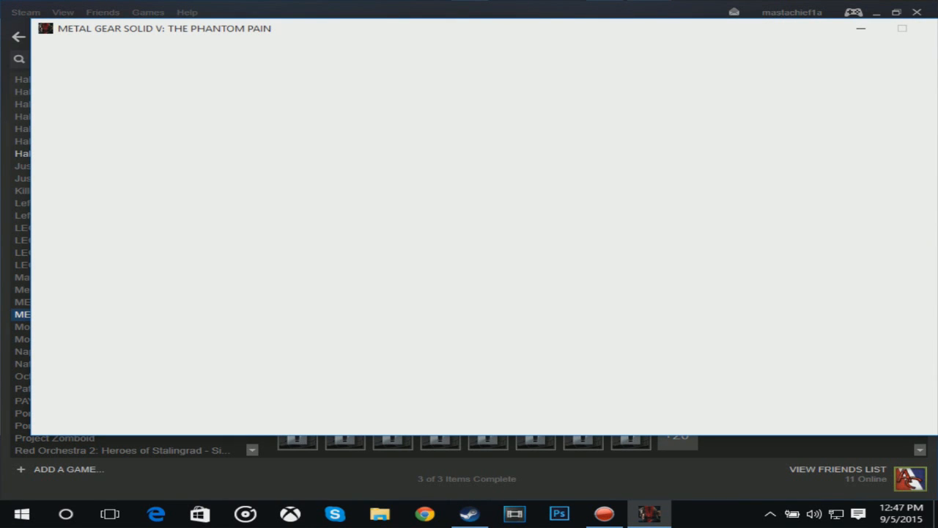
click(21, 513)
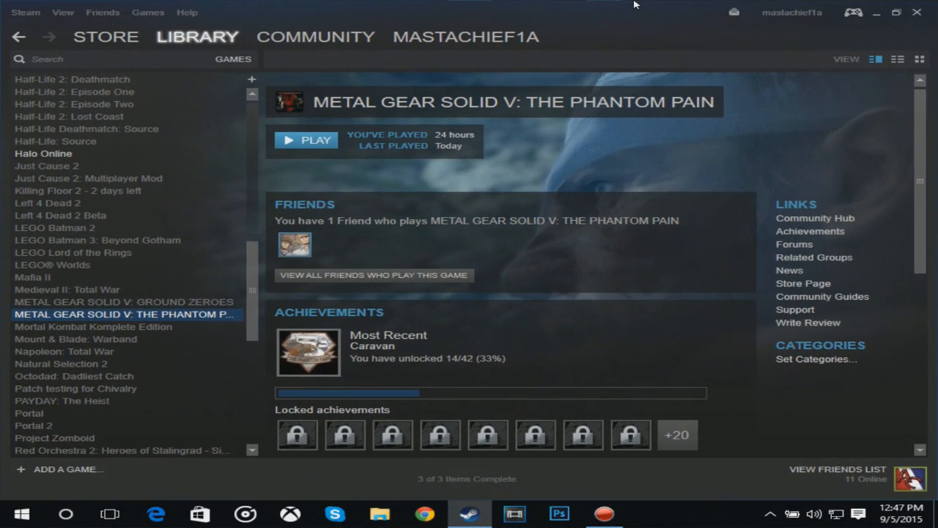
mouse_move(918, 14)
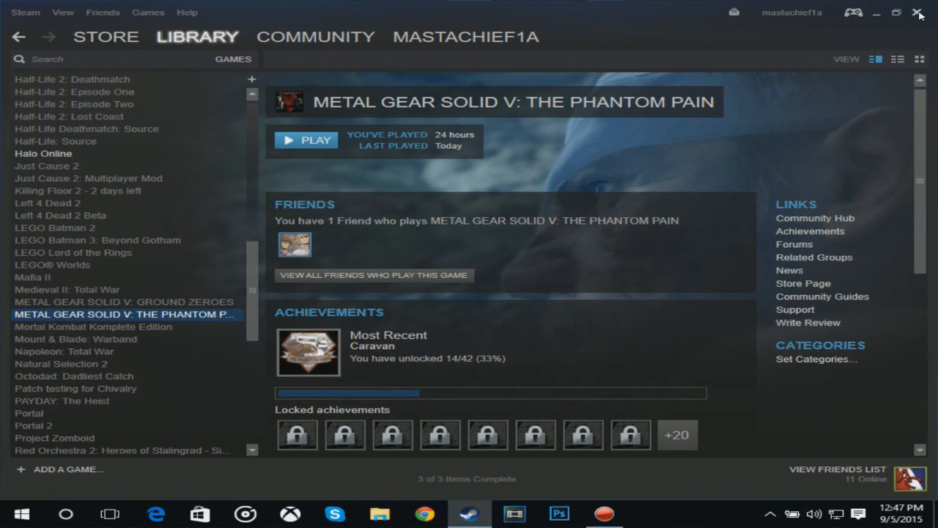